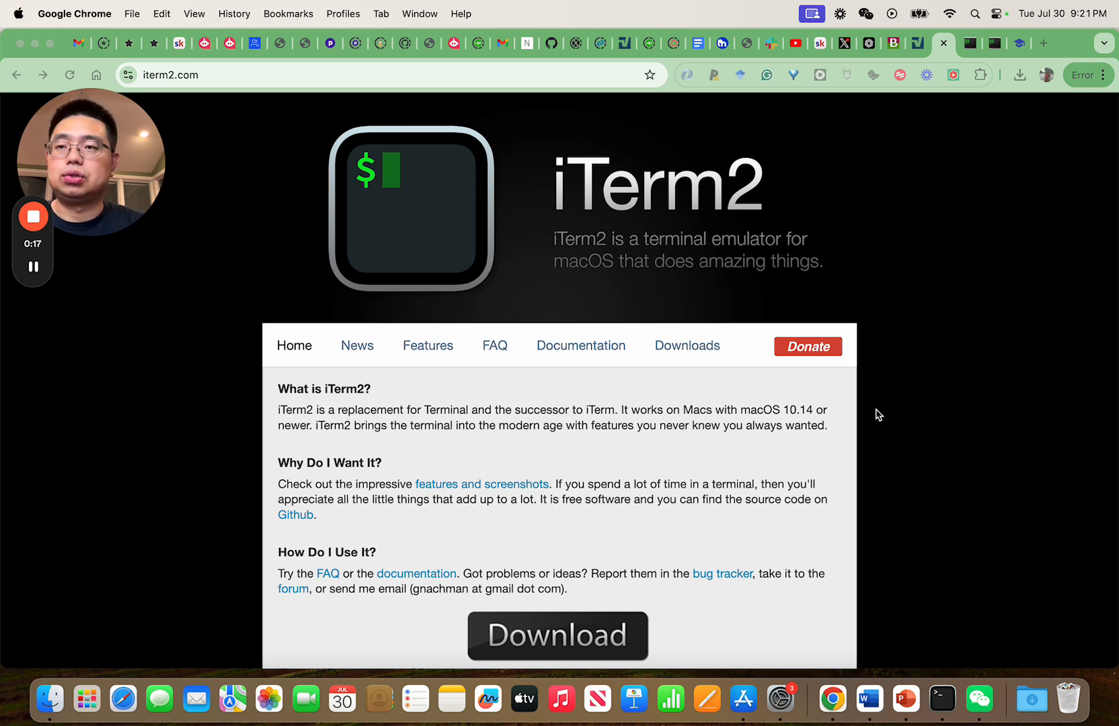
pyautogui.moveTo(953, 114)
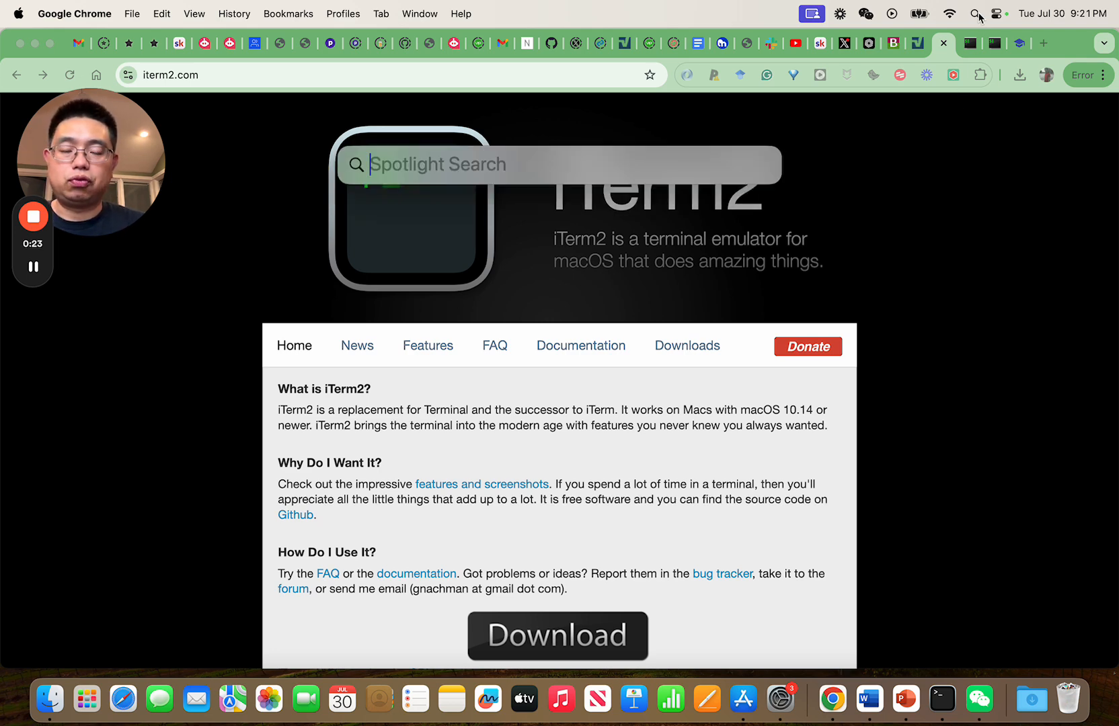
# Launch Terminal from Spotlight, list the home folder with ls, then close its window.
pyautogui.write('terminal')
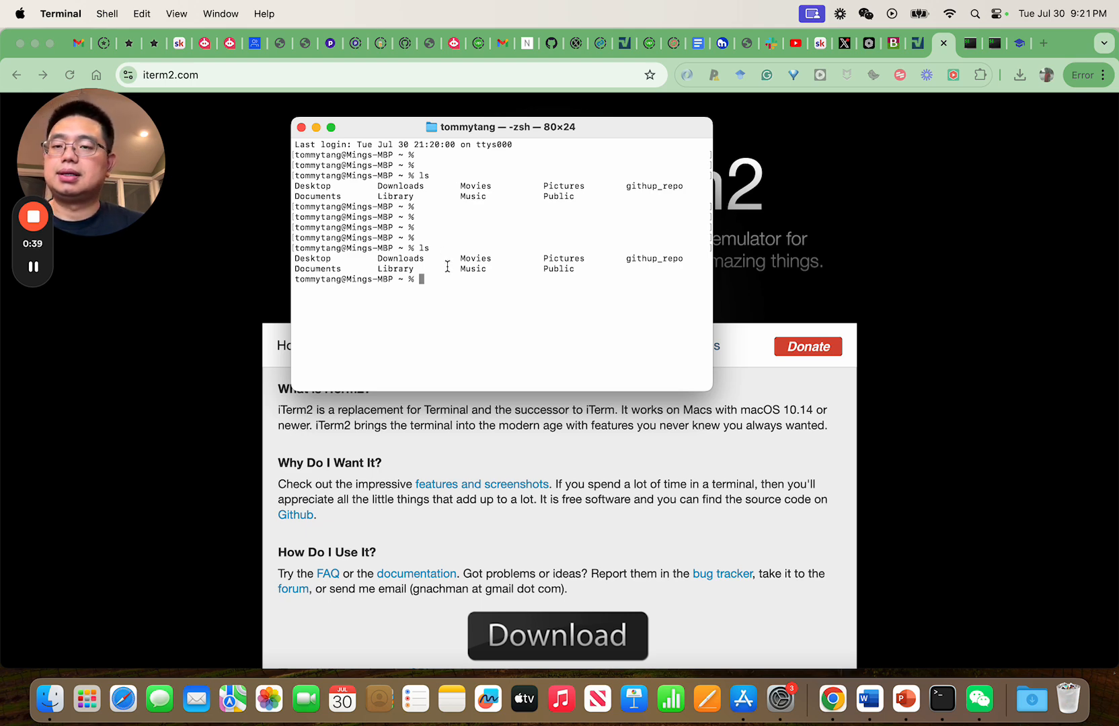
pyautogui.moveTo(430, 270)
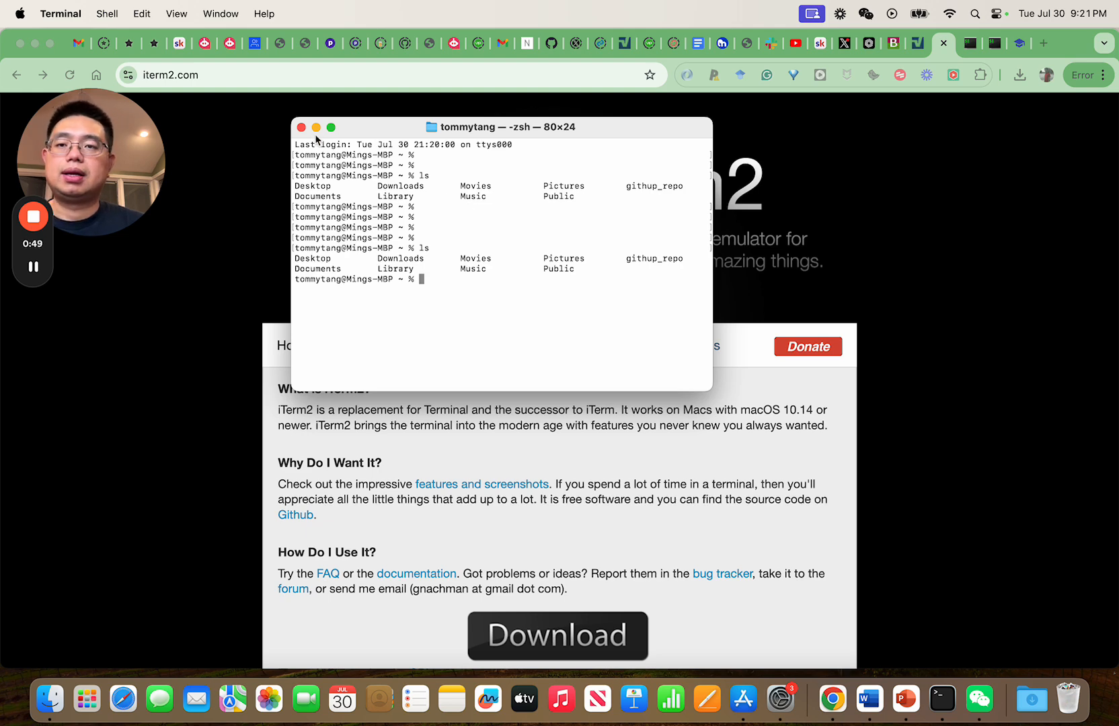
pyautogui.click(300, 127)
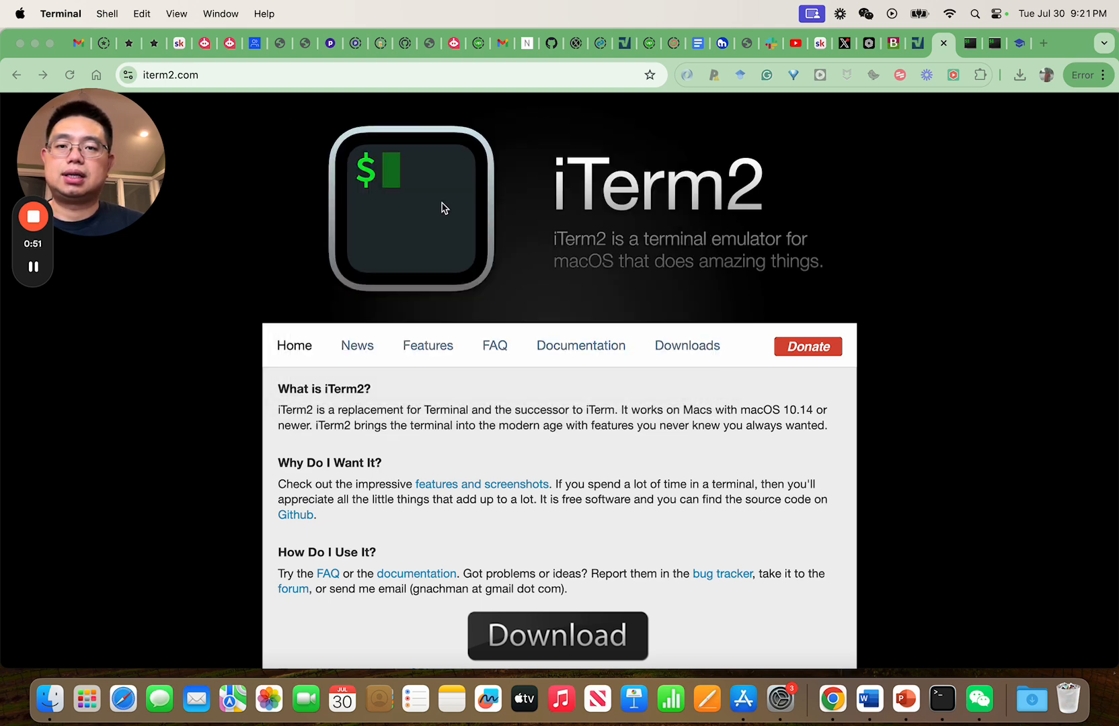
# Open the iTerm2 features and screenshots page and scroll through split panes, hotkey window, search and copy mode.
pyautogui.scroll(-3)
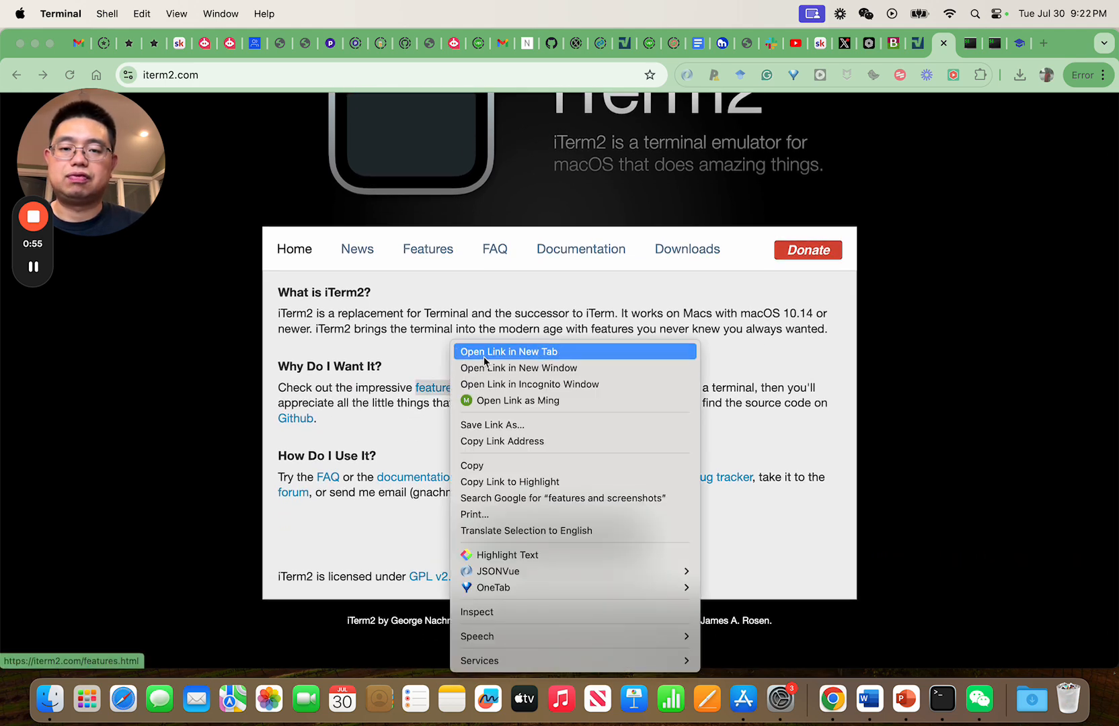
pyautogui.click(509, 351)
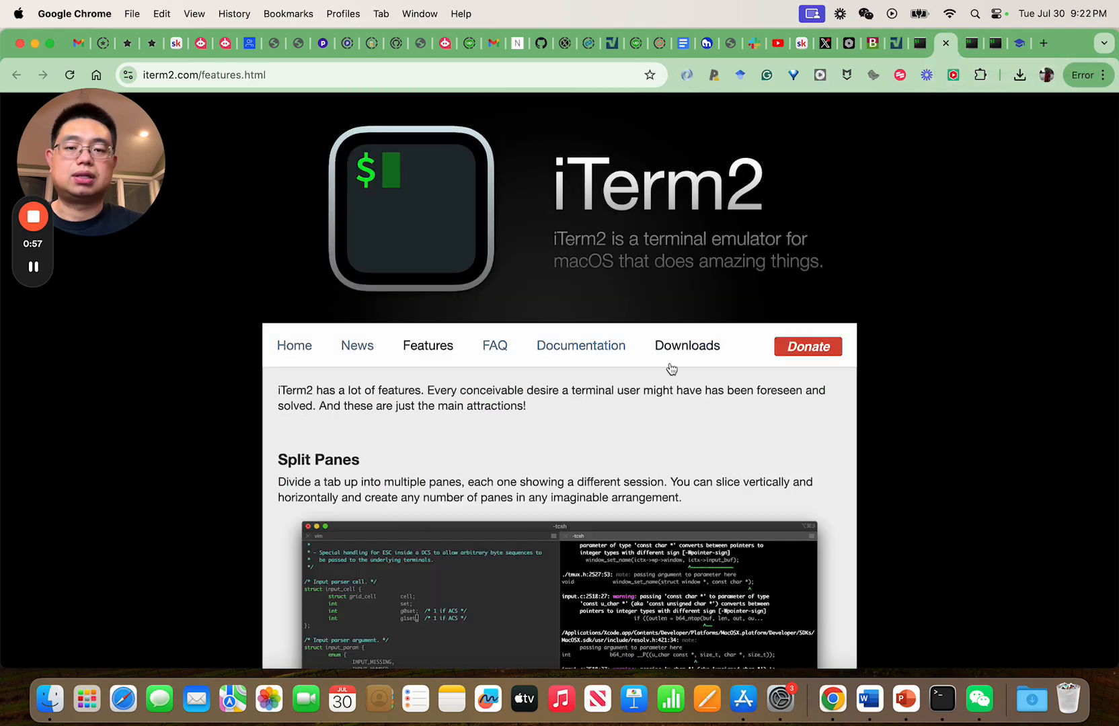
pyautogui.scroll(-3)
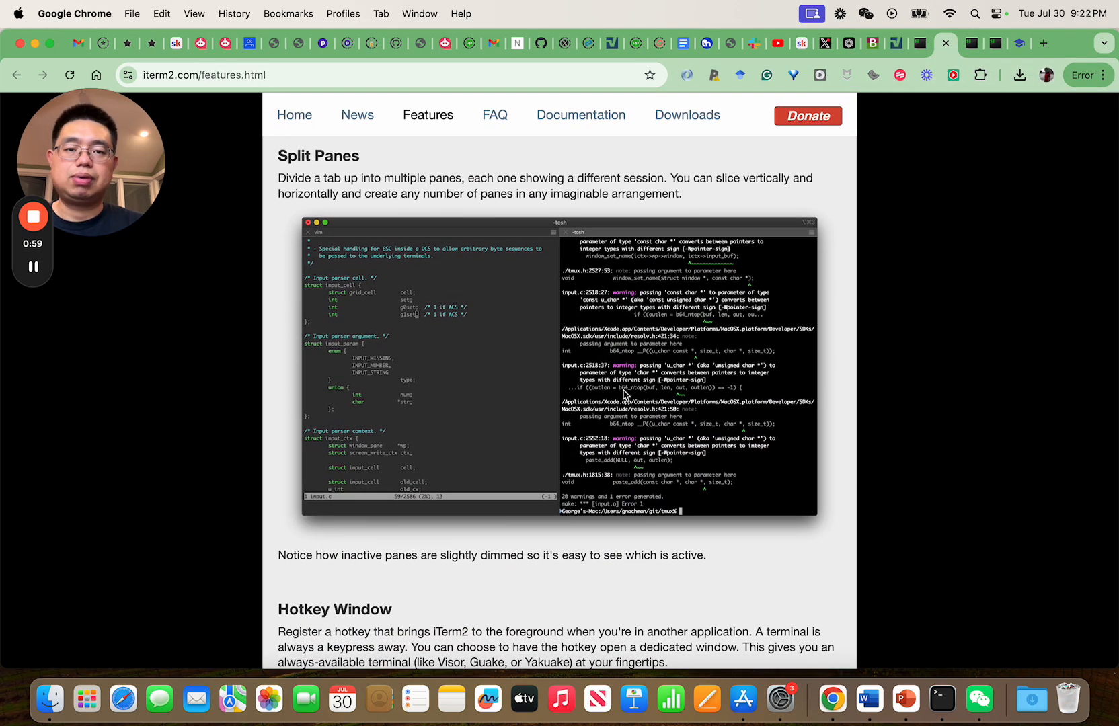
pyautogui.scroll(-3)
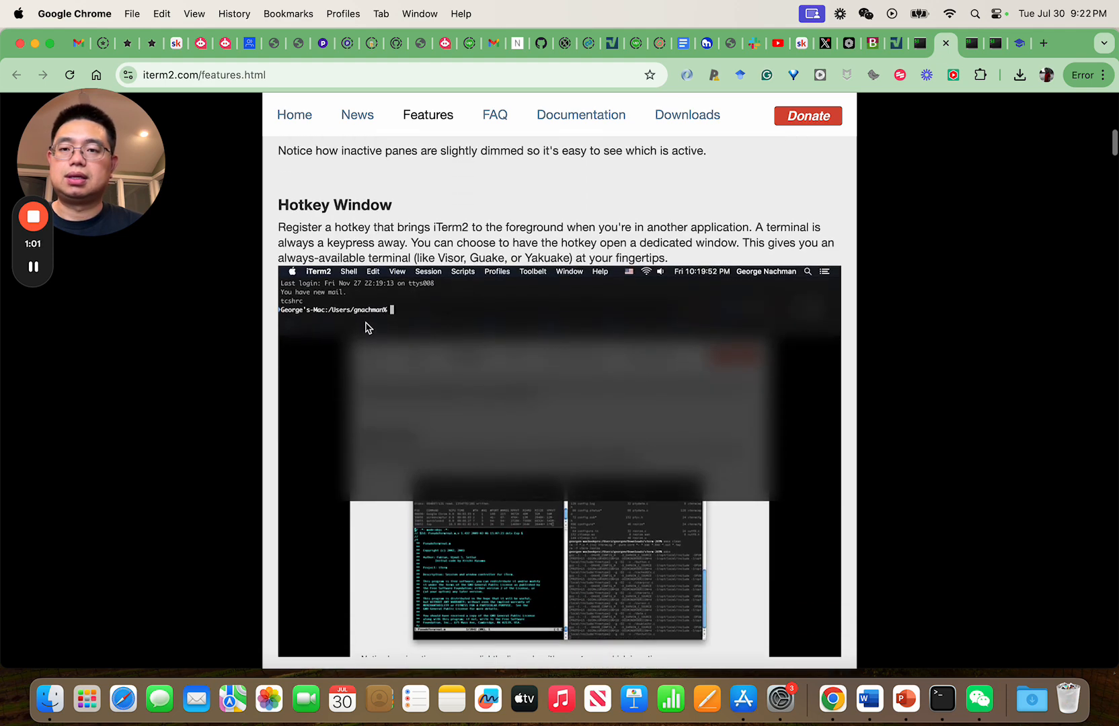
pyautogui.moveTo(462, 392)
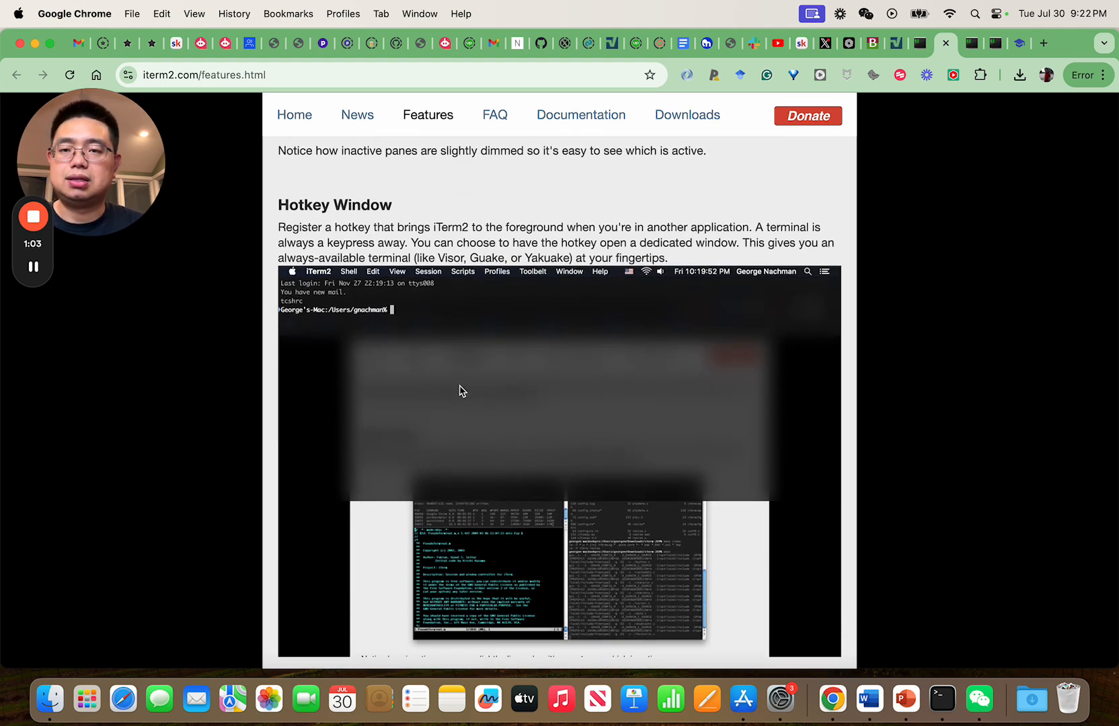
pyautogui.moveTo(456, 446)
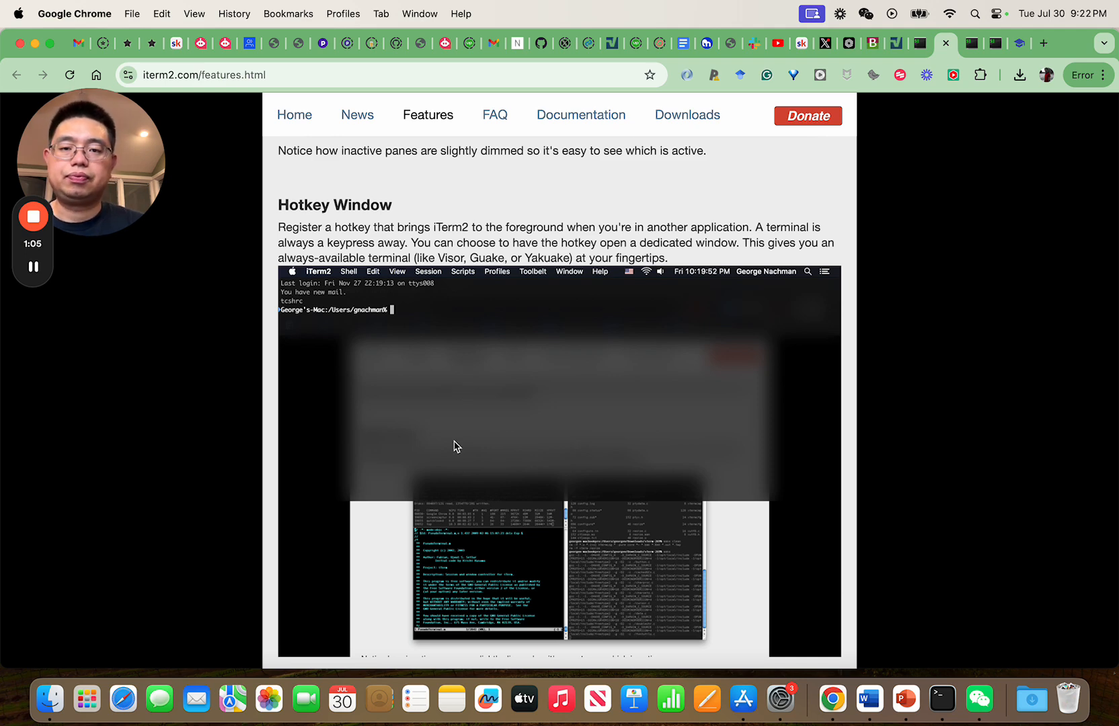
pyautogui.scroll(-3)
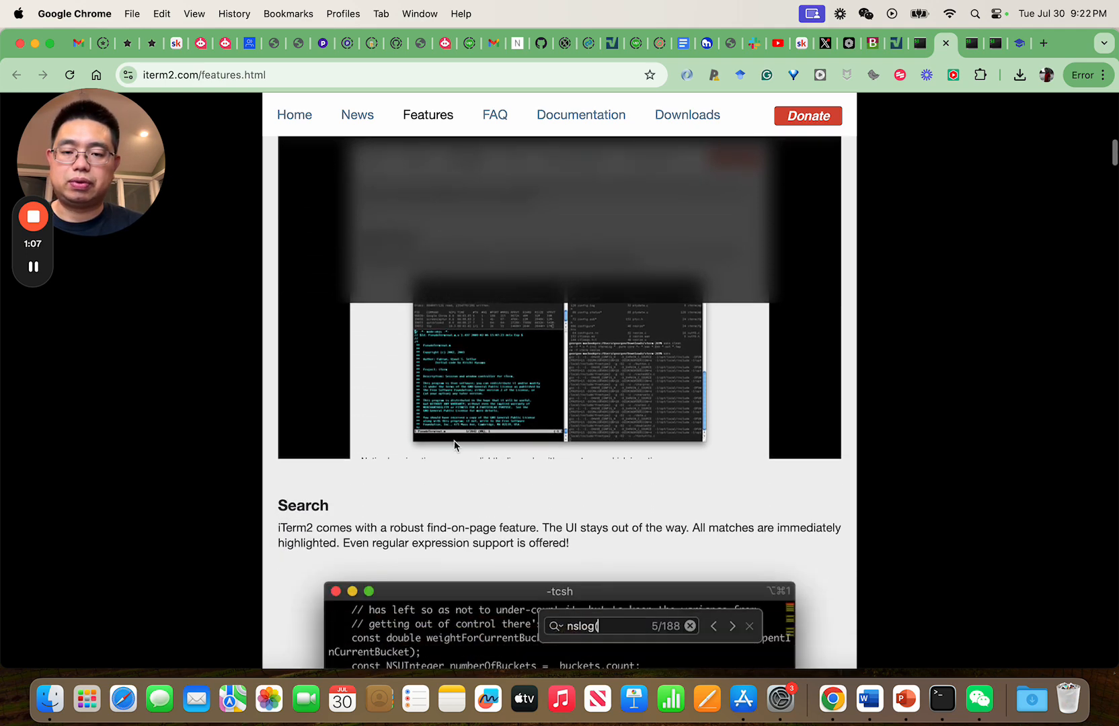
pyautogui.scroll(-3)
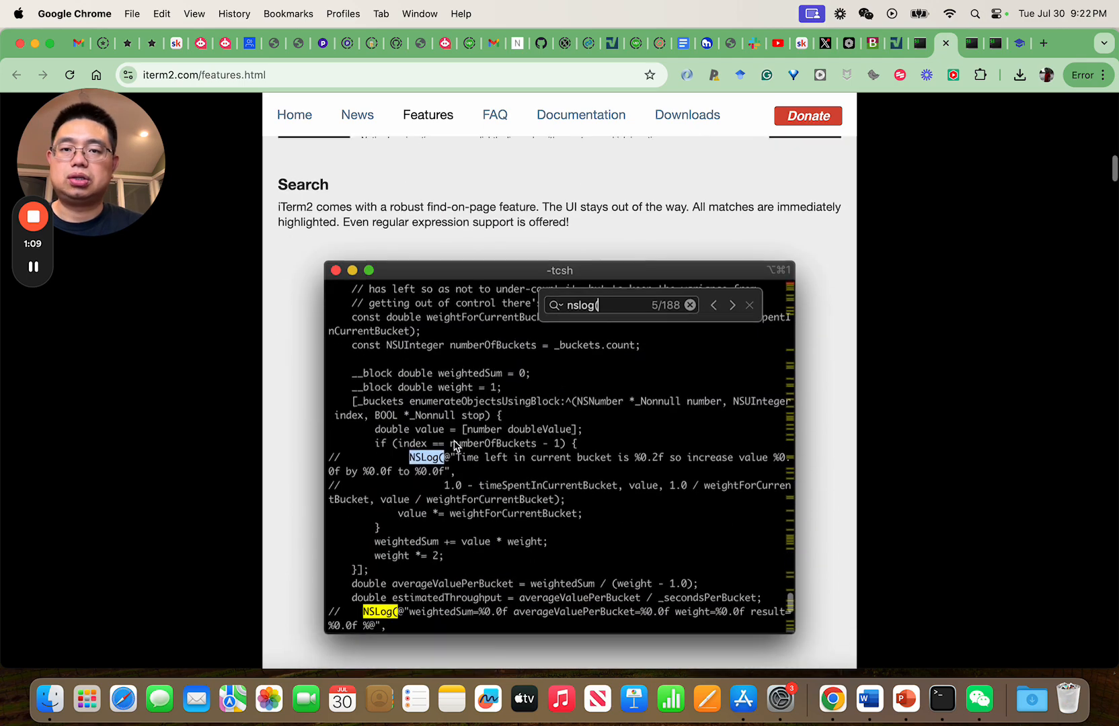
pyautogui.scroll(-3)
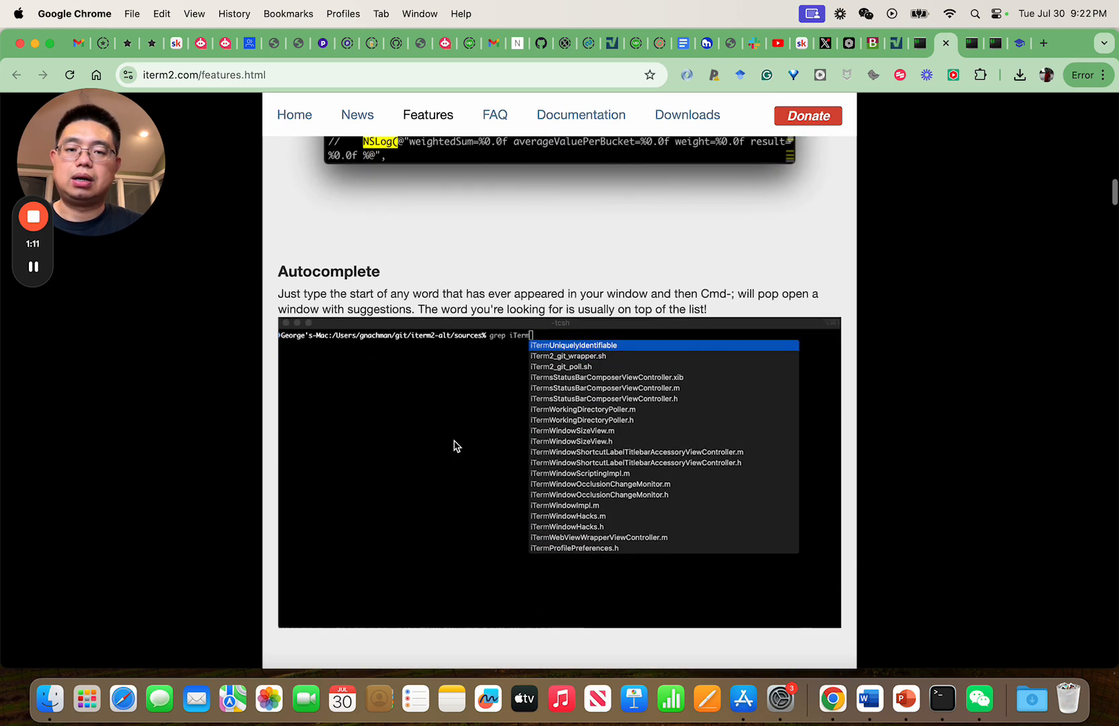
pyautogui.scroll(-3)
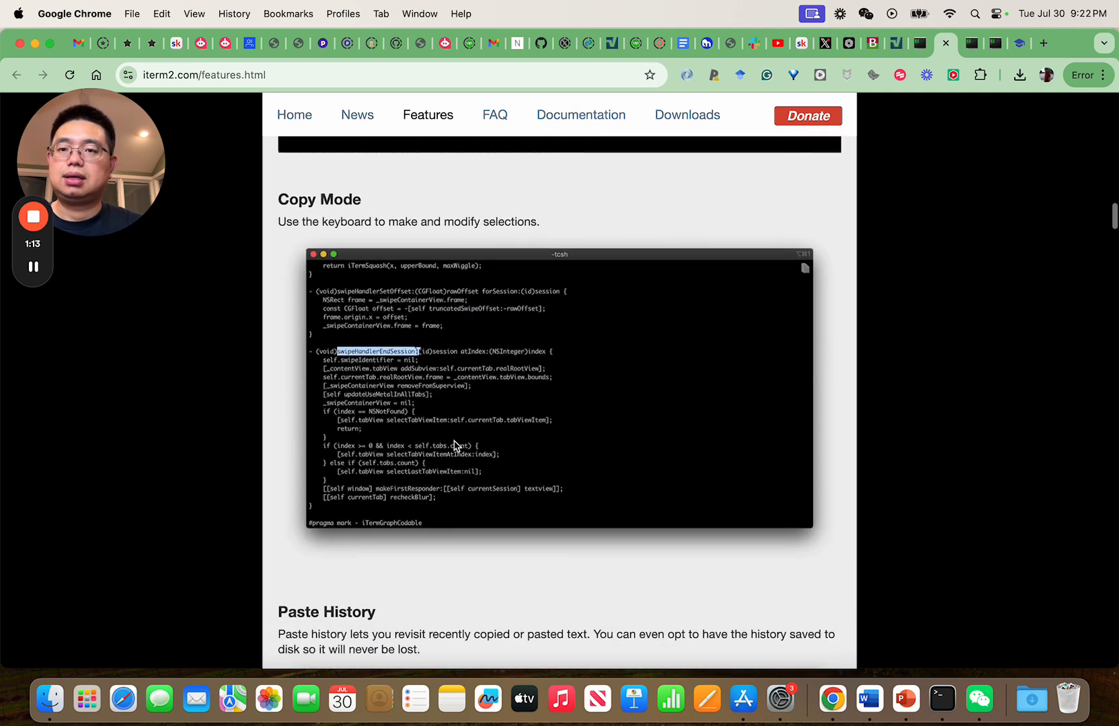
pyautogui.moveTo(424, 377)
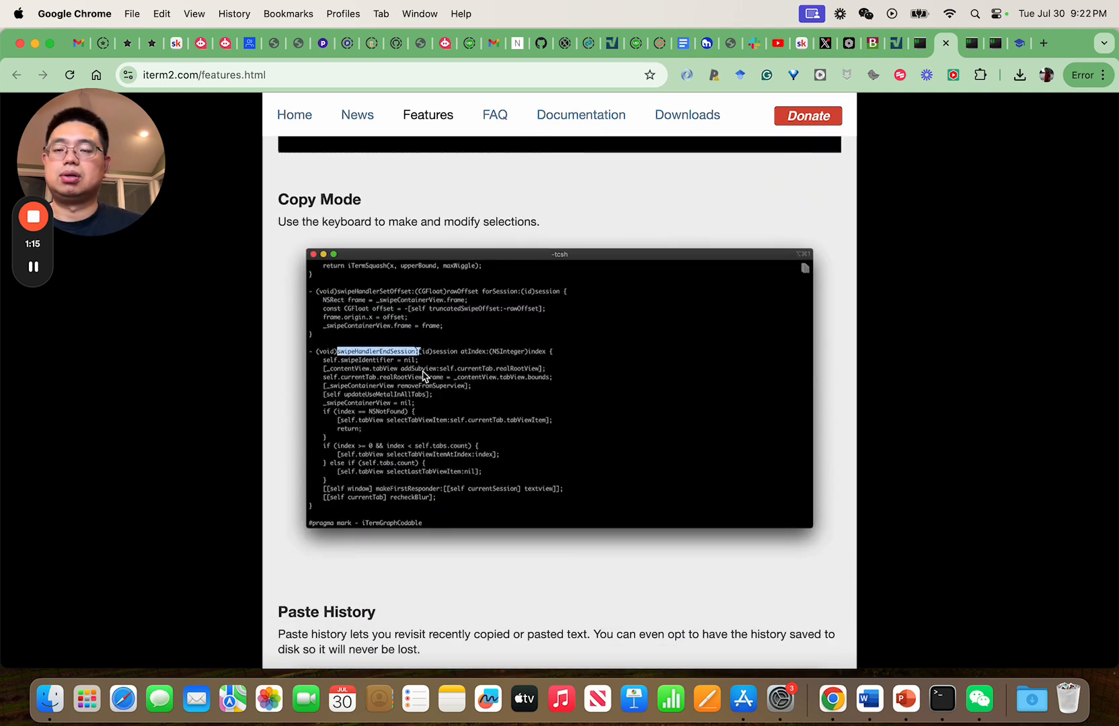
pyautogui.scroll(-3)
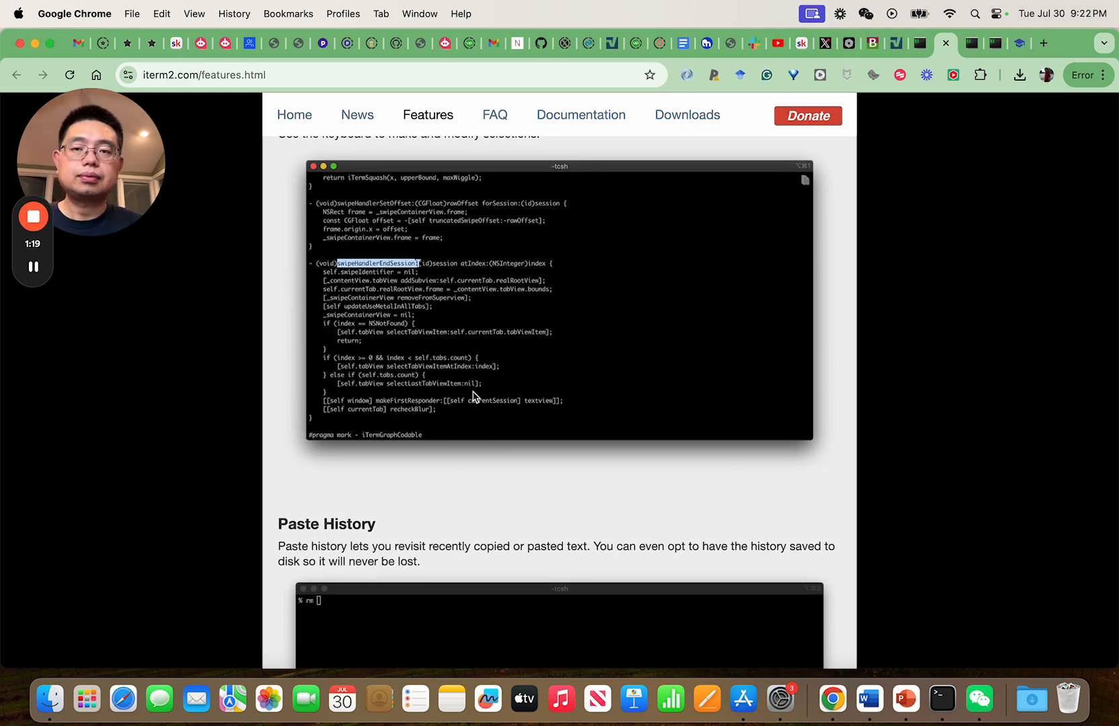
pyautogui.scroll(-3)
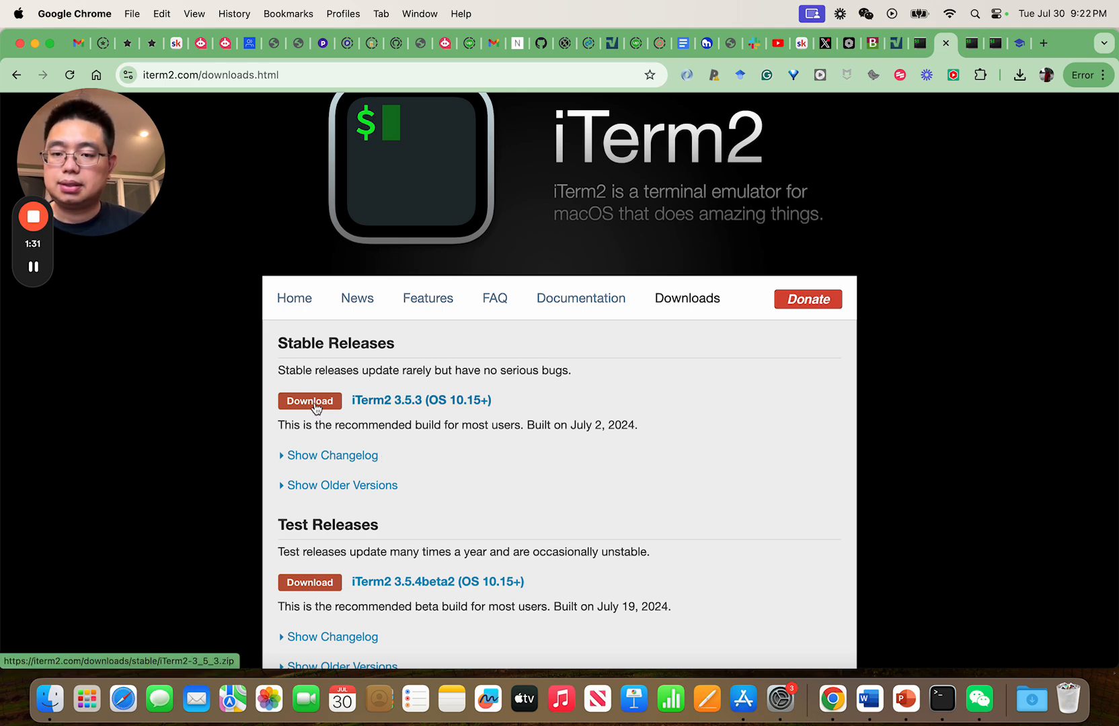
pyautogui.moveTo(49, 708)
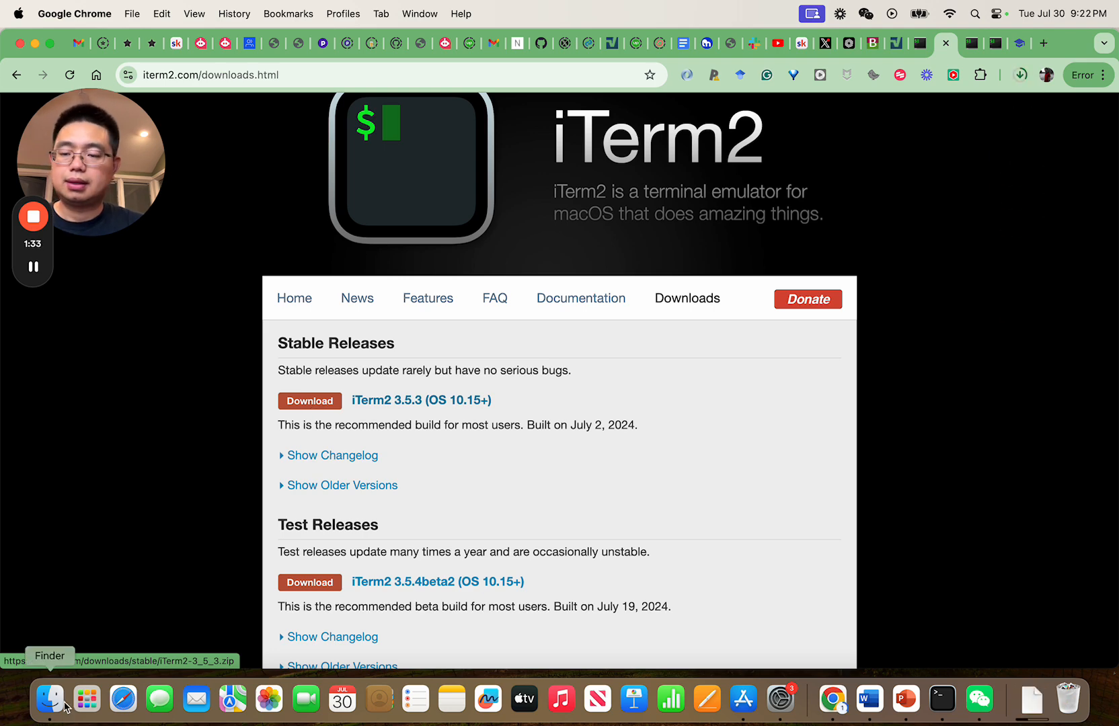
# Show Finder's Downloads folder and select the iTerm2-3_5_3.zip archive.
pyautogui.click(49, 699)
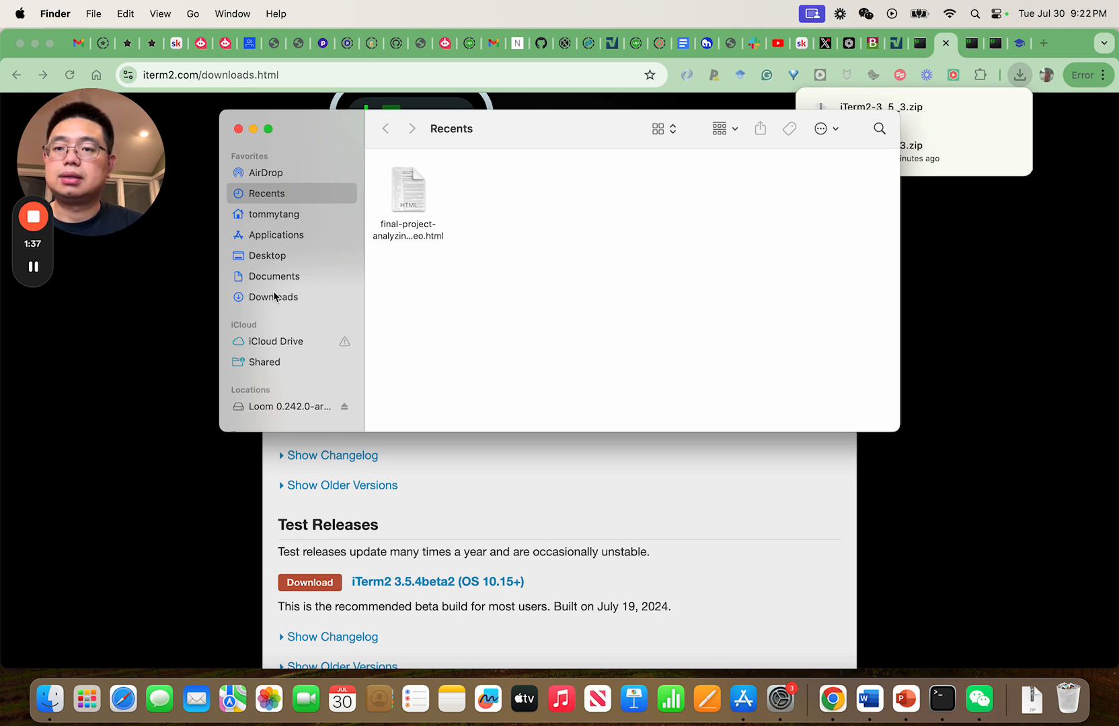
pyautogui.click(273, 296)
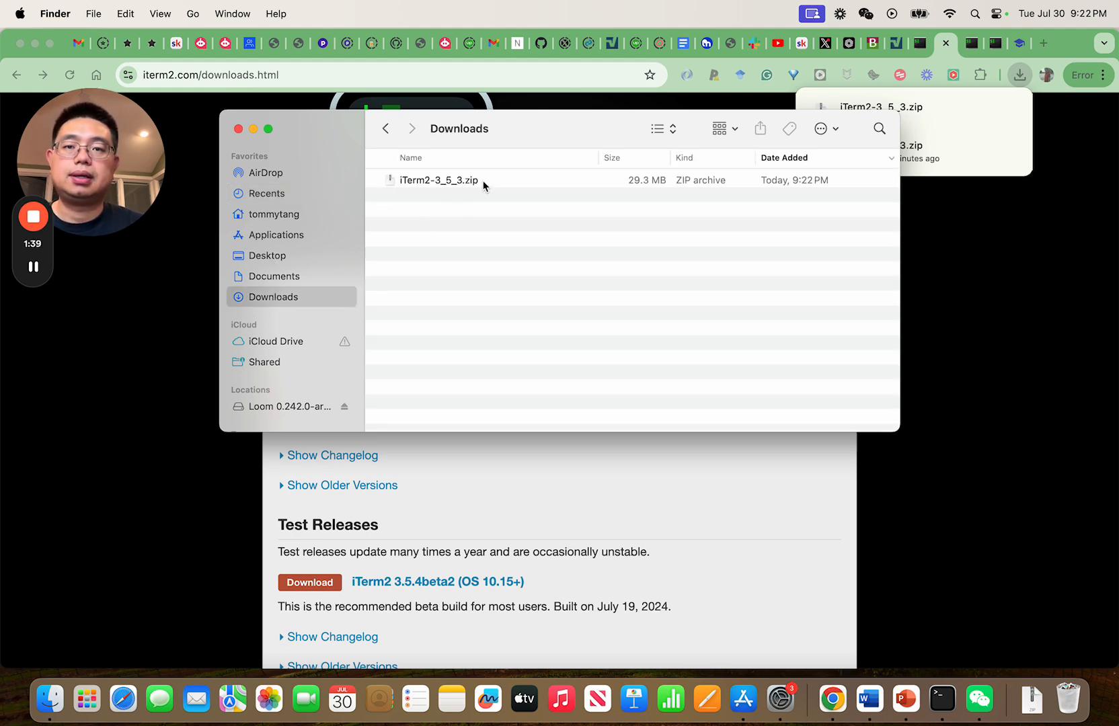
pyautogui.click(438, 180)
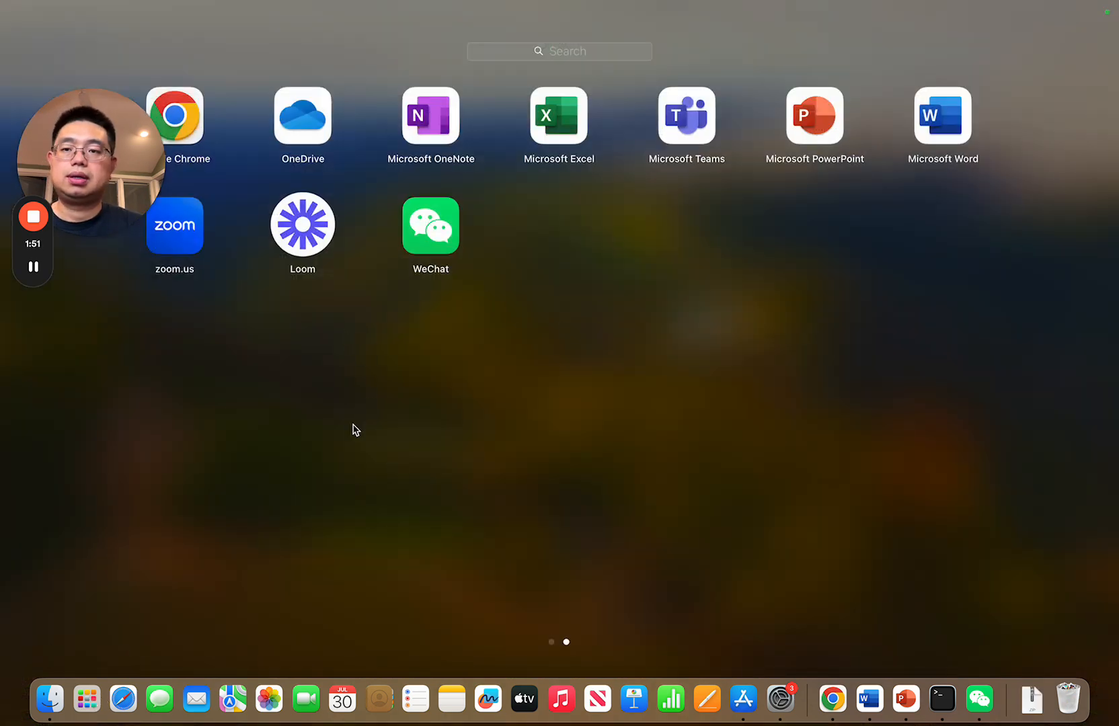
pyautogui.moveTo(86, 698)
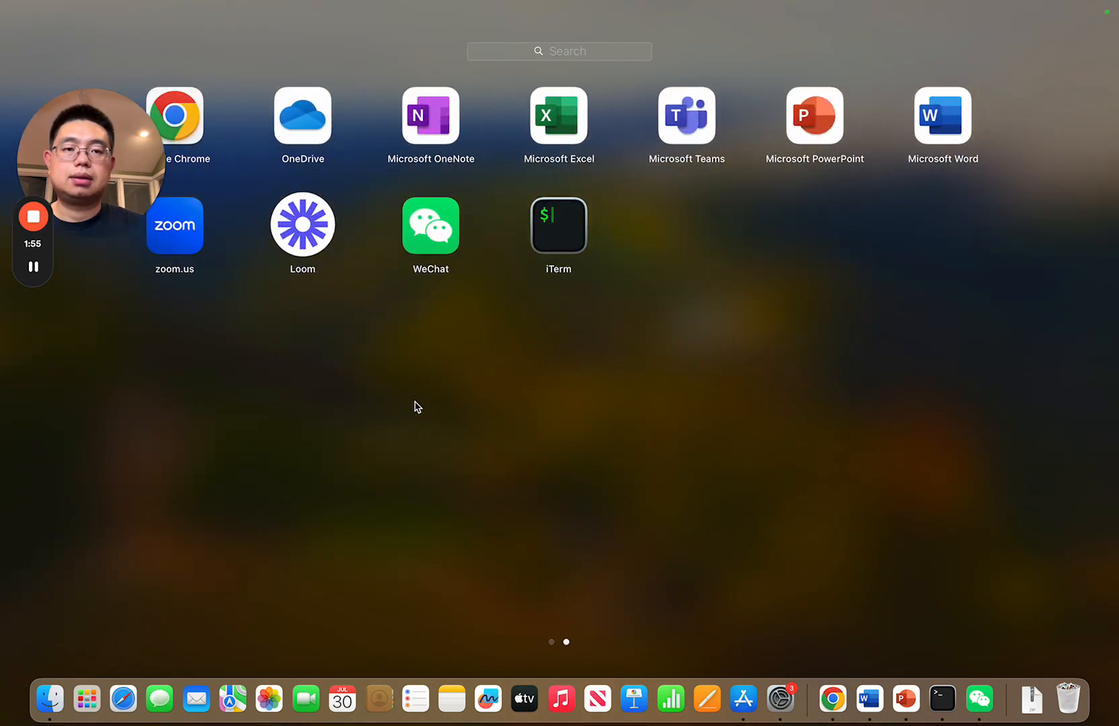
pyautogui.moveTo(83, 707)
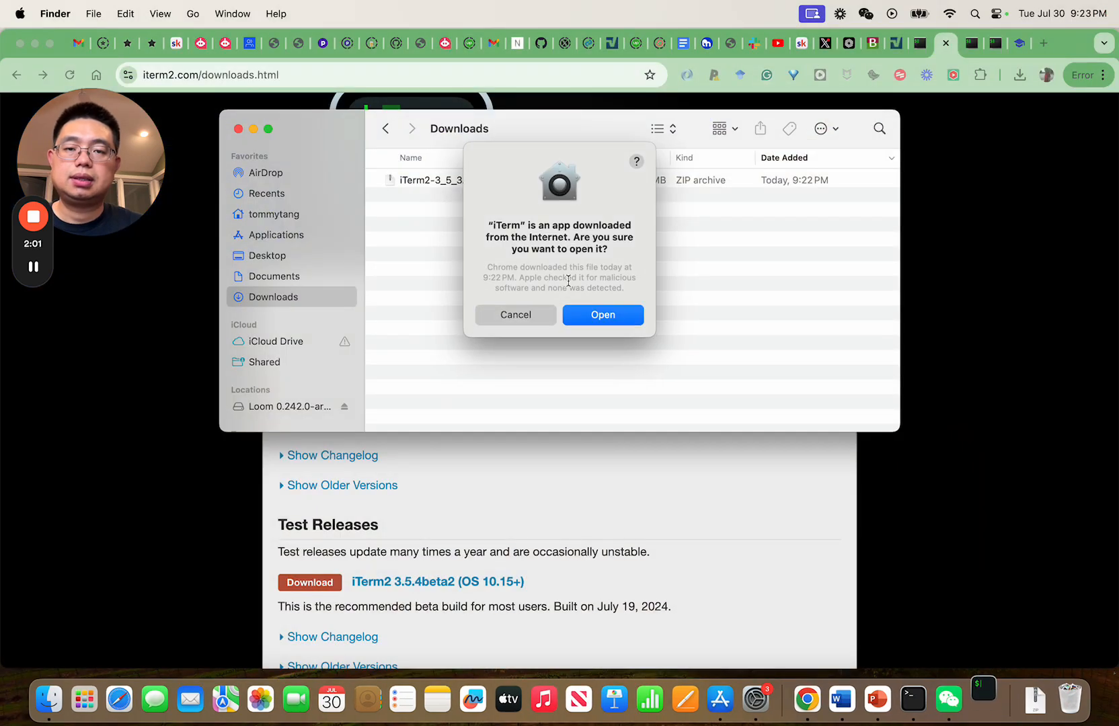
# Approve the downloaded-from-Internet warning so iTerm2 launches with a zsh prompt.
pyautogui.click(603, 314)
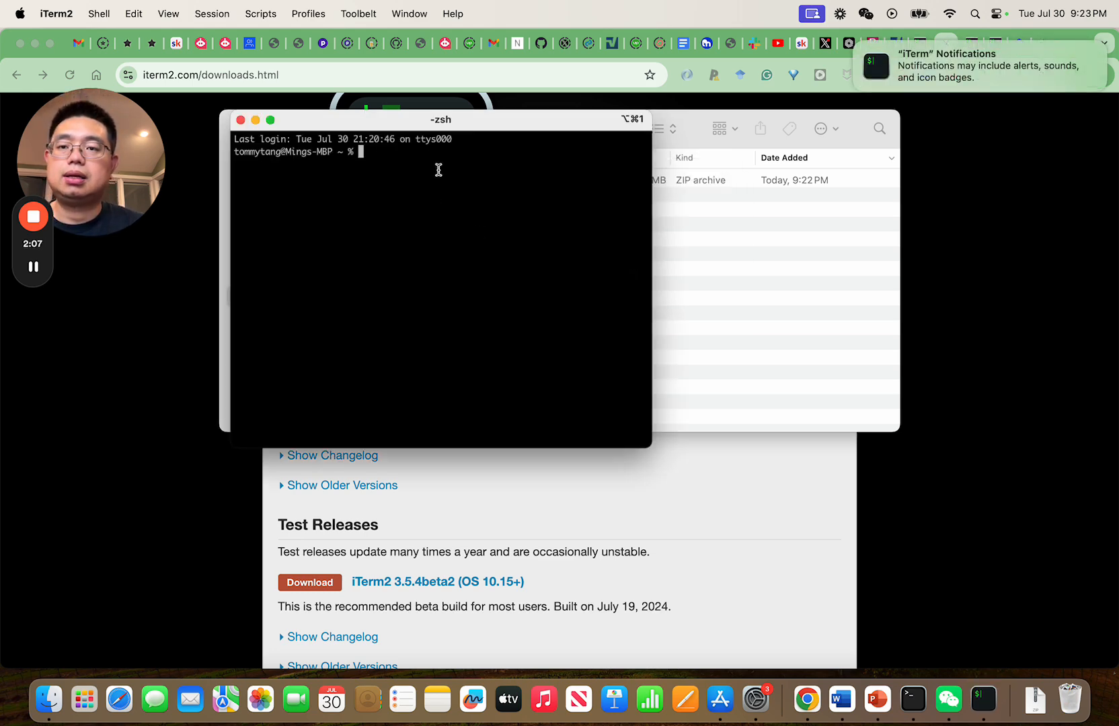
# Drag the iTerm2 window larger and move it toward the screen centre.
pyautogui.moveTo(440, 119); pyautogui.dragTo(550, 165)
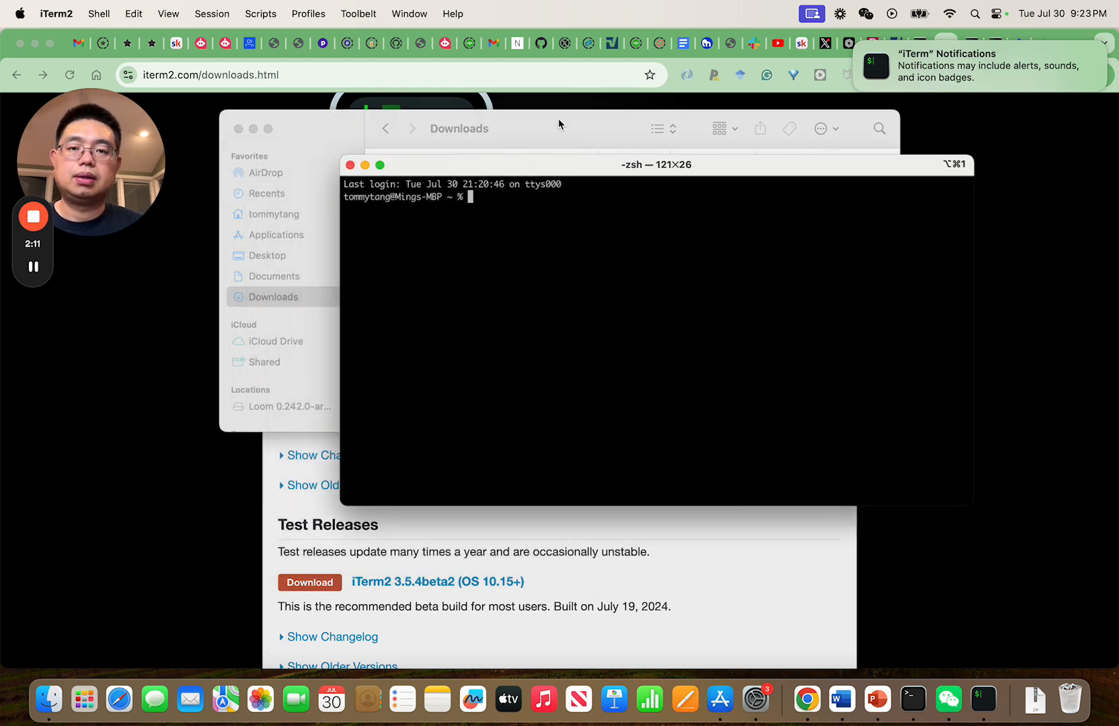
pyautogui.moveTo(655, 164); pyautogui.dragTo(570, 184)
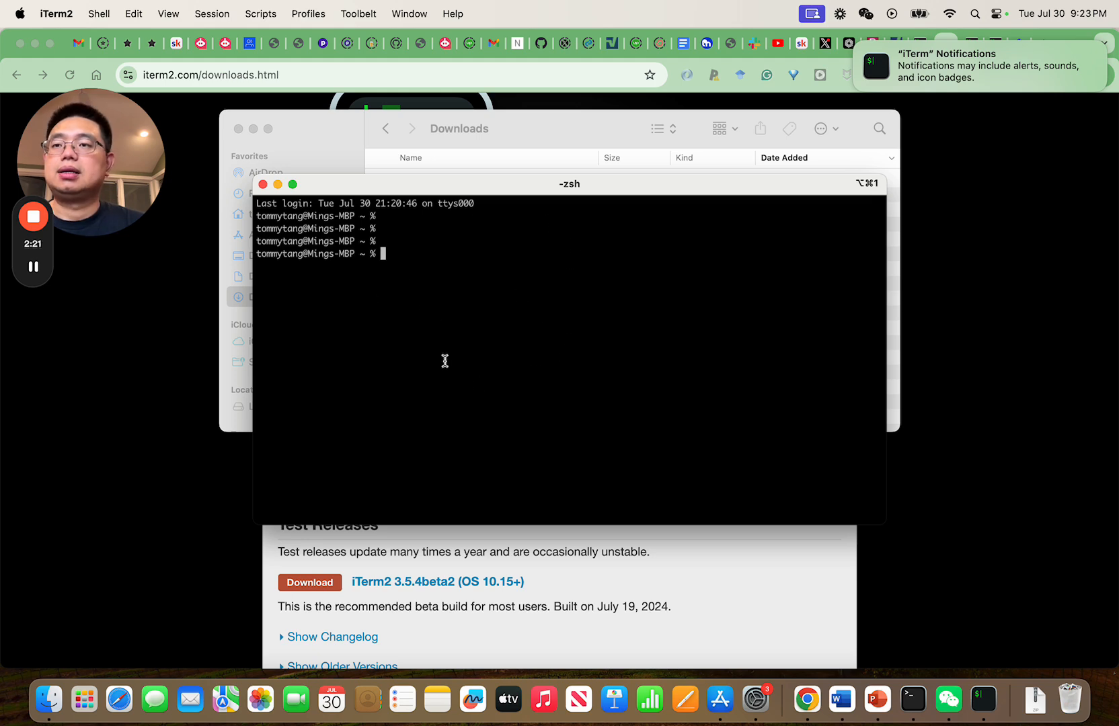
pyautogui.moveTo(367, 318)
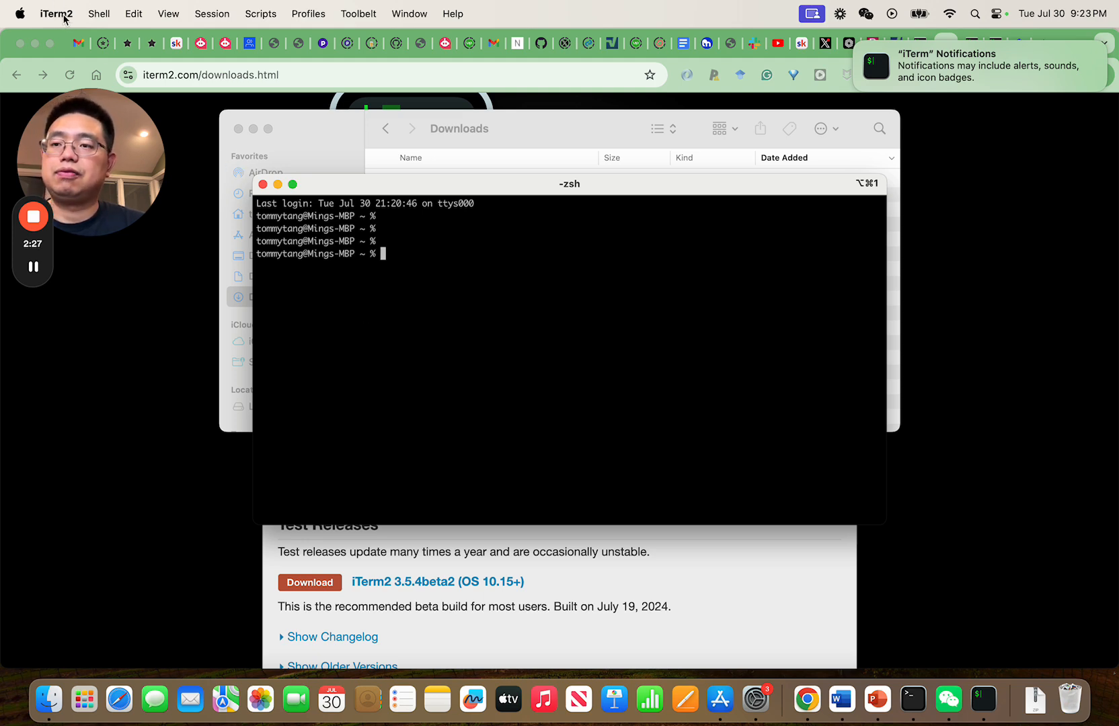
# Bring up the iTerm2 application menu, dismiss it, and bring it up again.
pyautogui.click(60, 13)
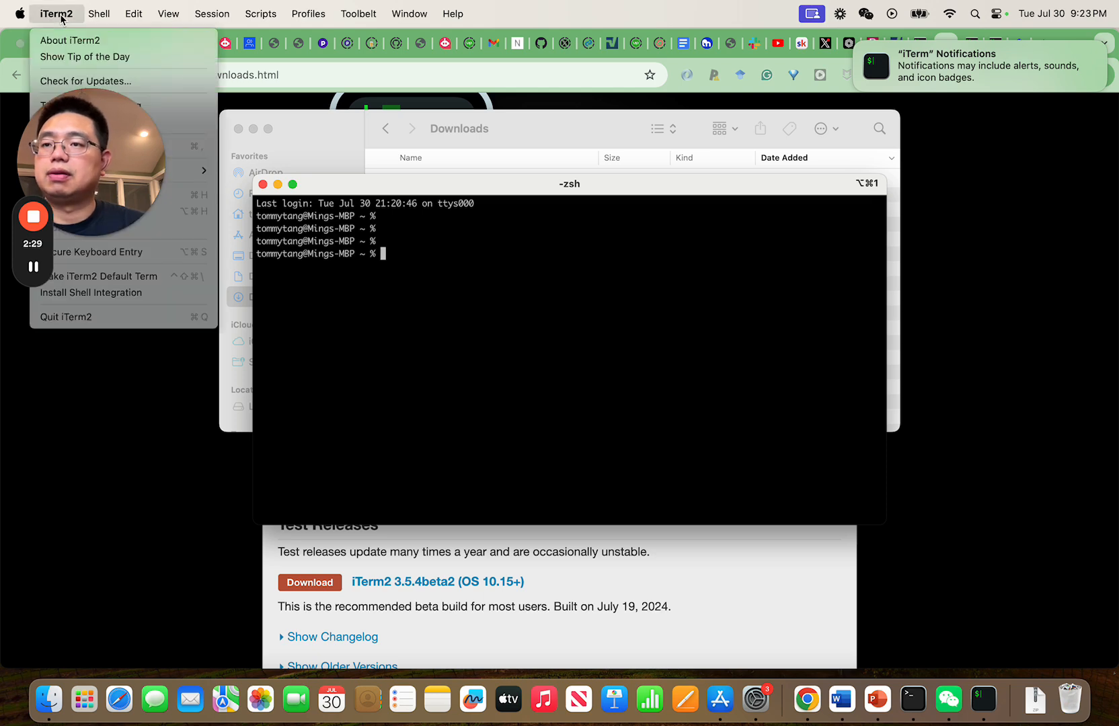
pyautogui.click(99, 14)
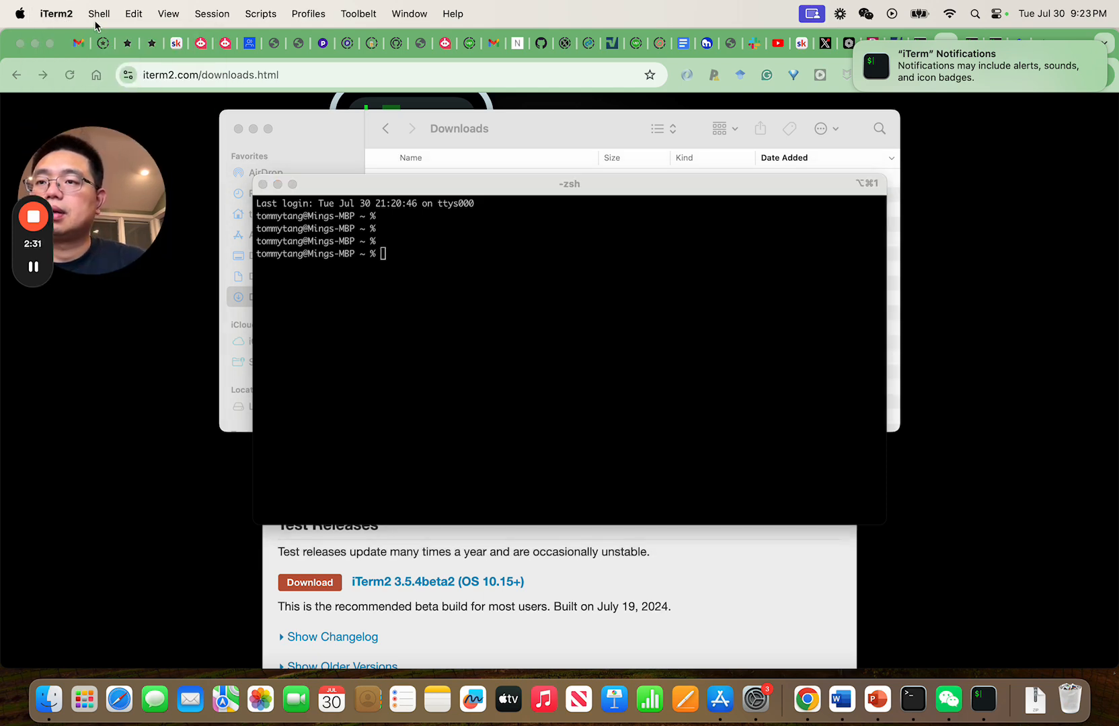
pyautogui.click(57, 13)
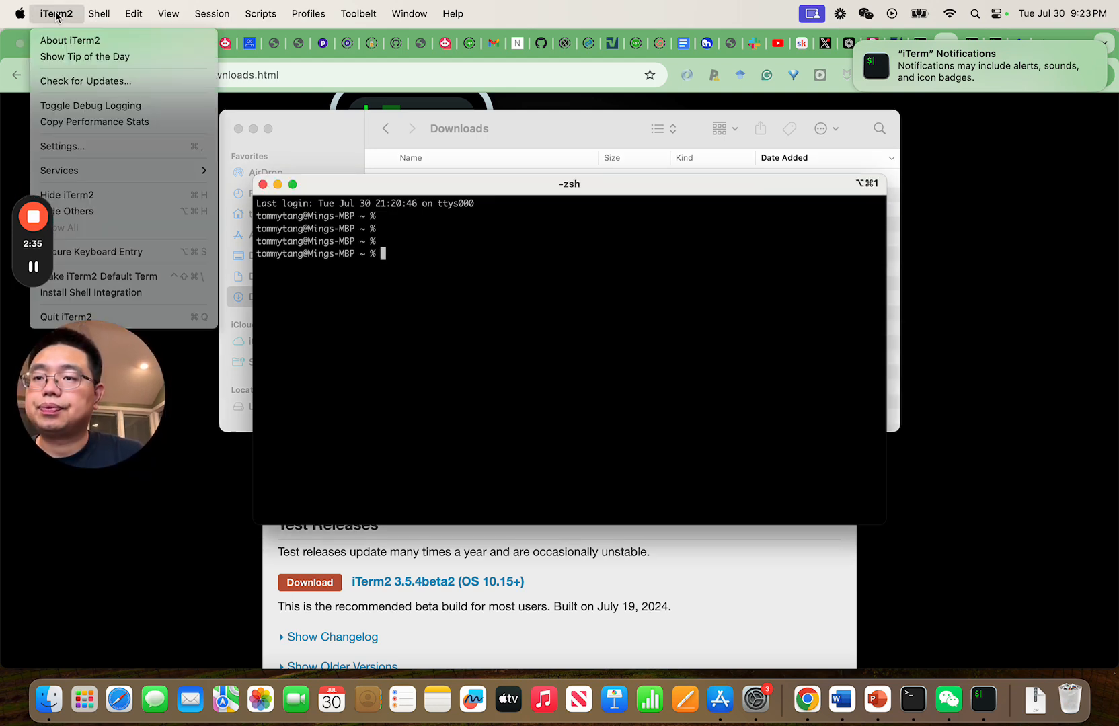
# In Settings, show the Default profile's Colors and switch editing to Dark Mode.
pyautogui.click(62, 147)
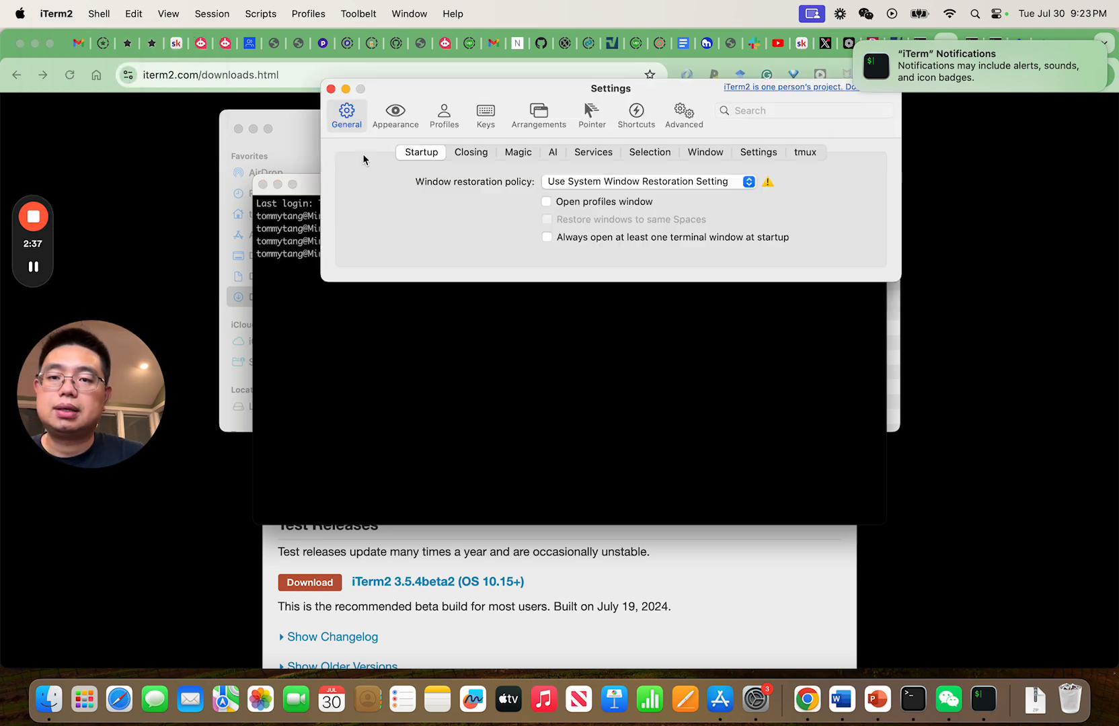
pyautogui.click(443, 114)
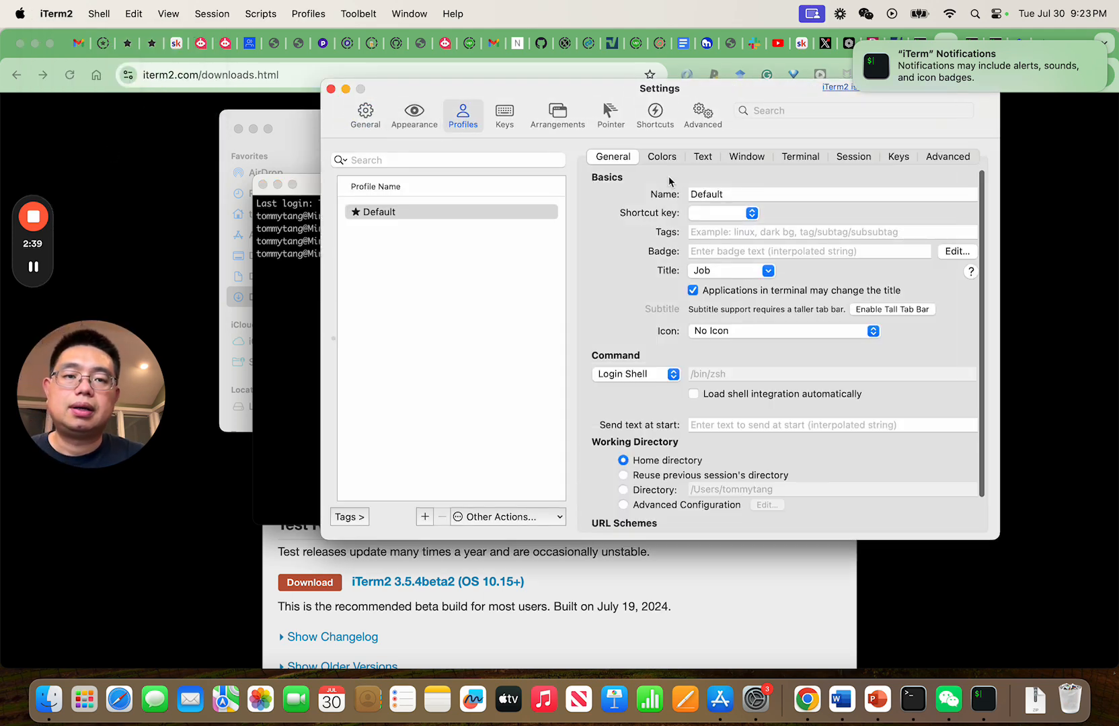
pyautogui.click(662, 156)
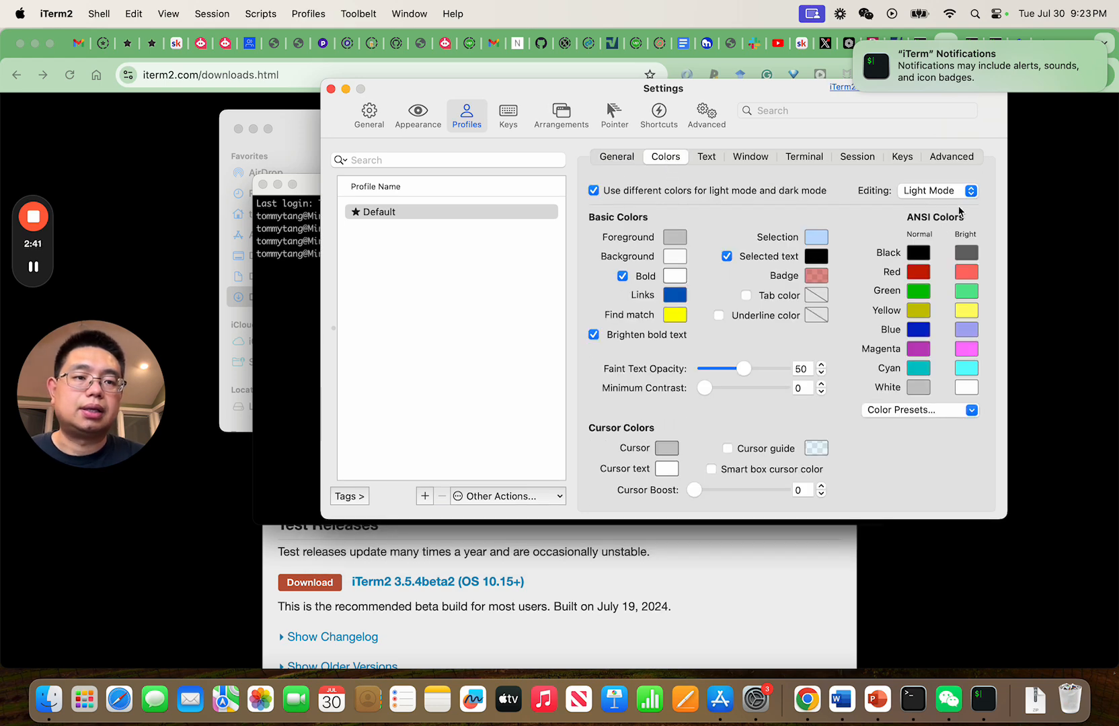
pyautogui.click(946, 190)
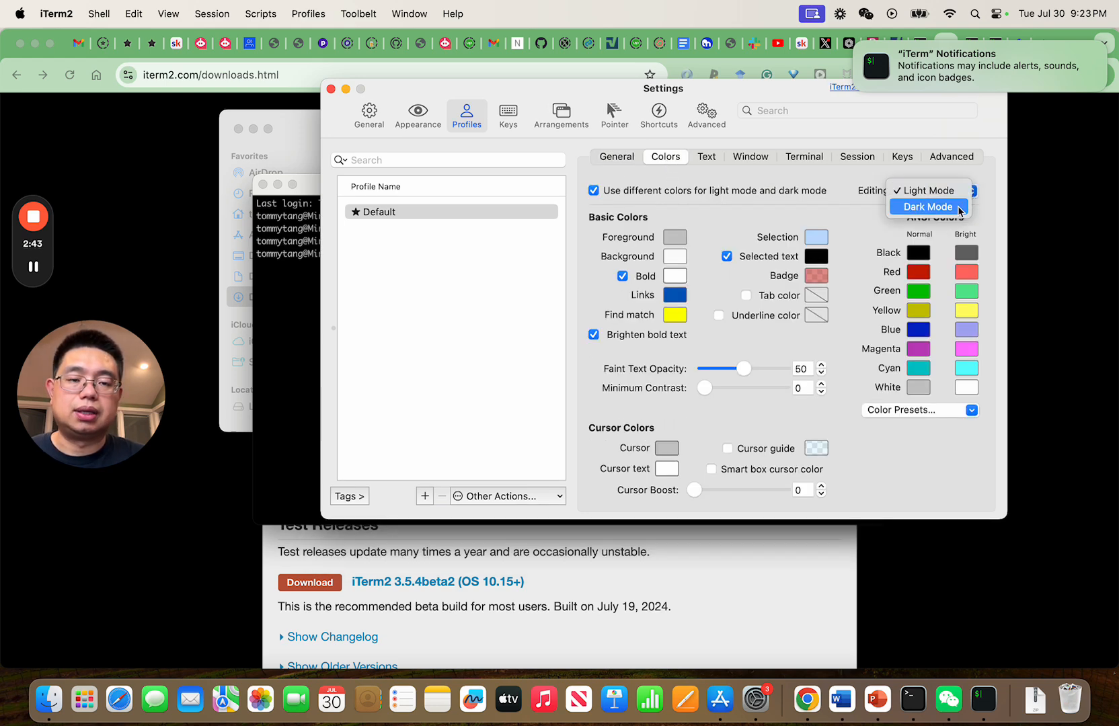
pyautogui.click(928, 206)
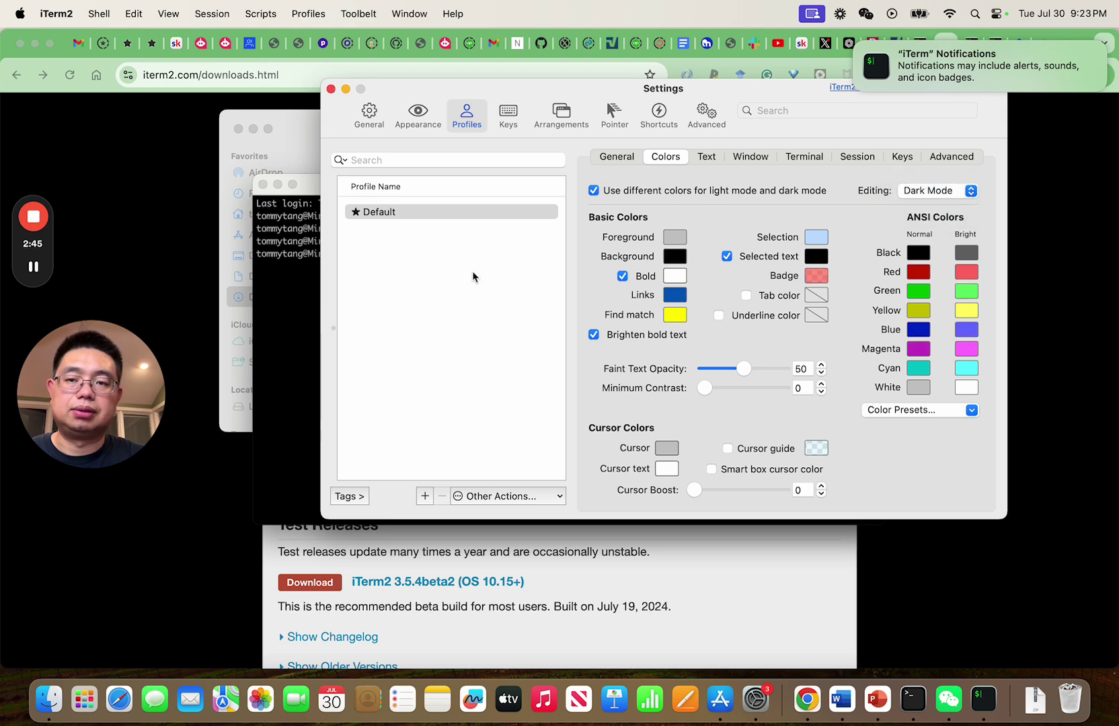
pyautogui.moveTo(412, 190)
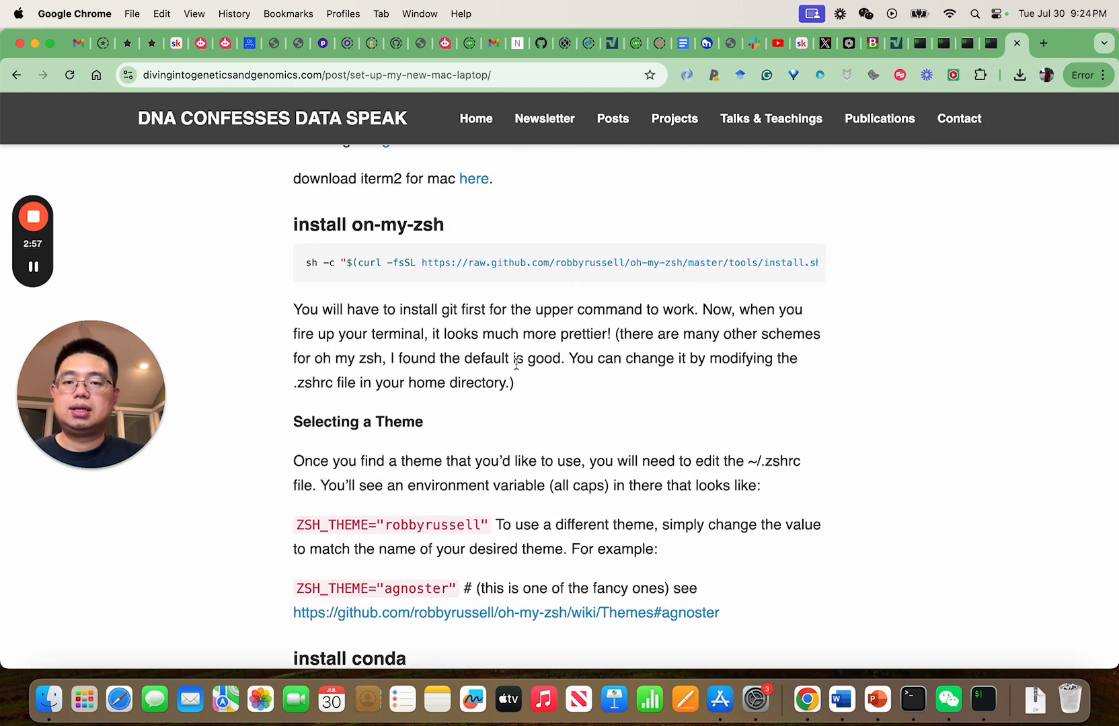
# Scroll the Mac laptop setup blog post and follow its link to the Oh My Zsh site.
pyautogui.scroll(3)
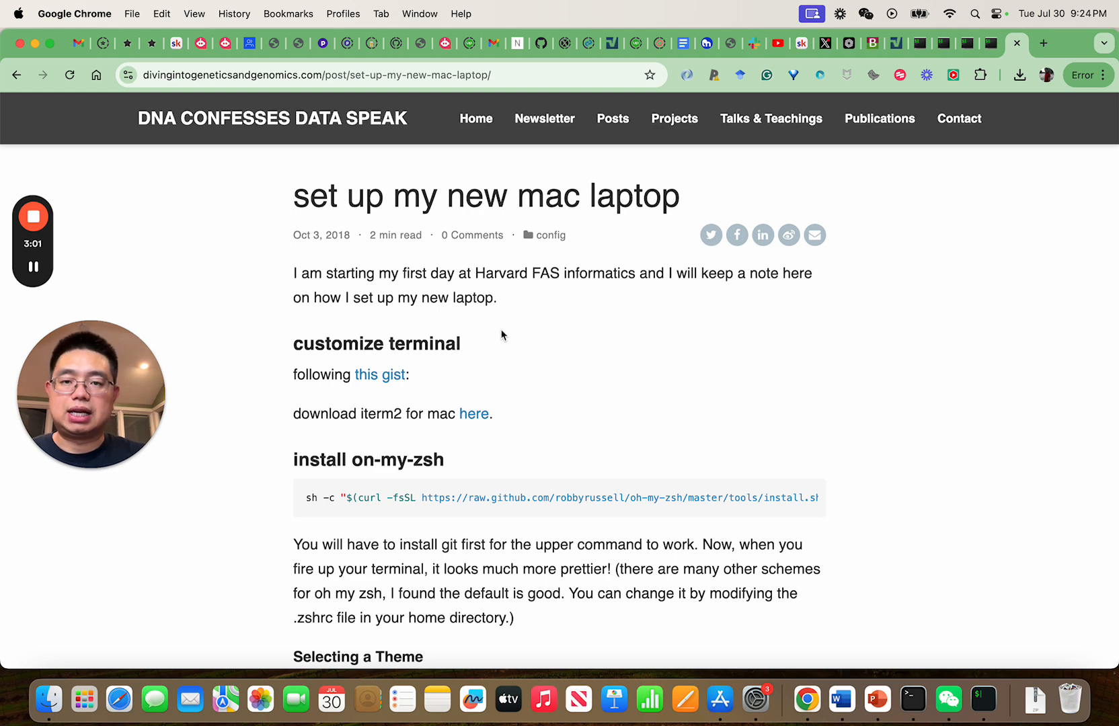
pyautogui.scroll(-3)
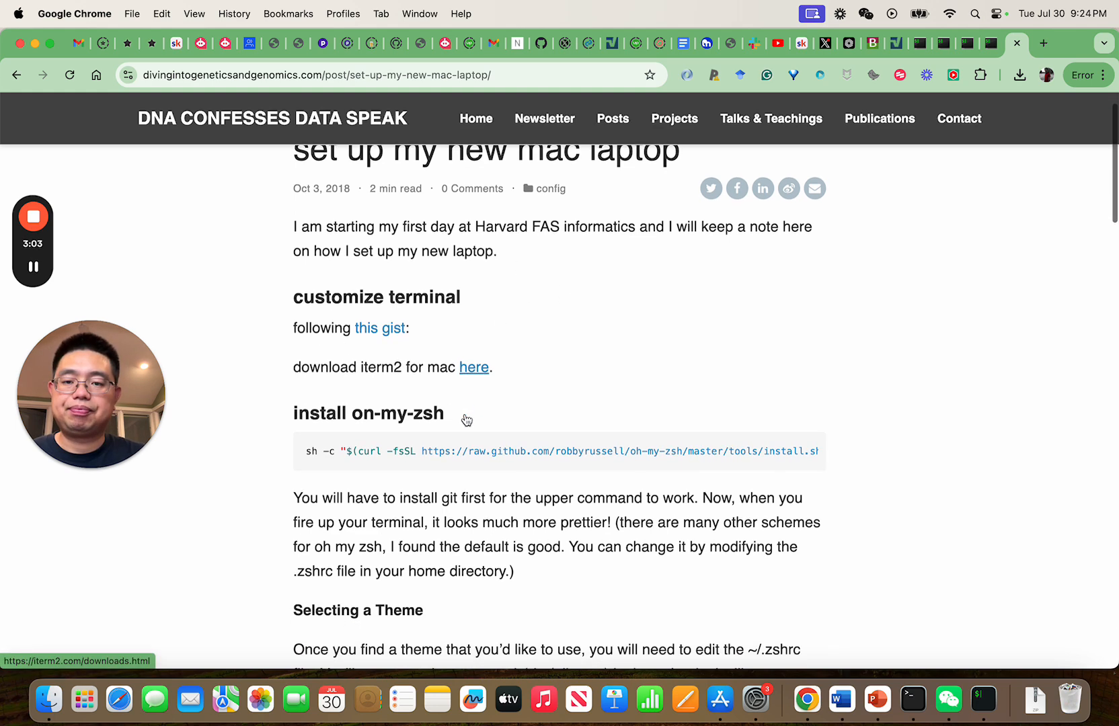
pyautogui.click(1044, 44)
pyautogui.write('ohmyz.sh')
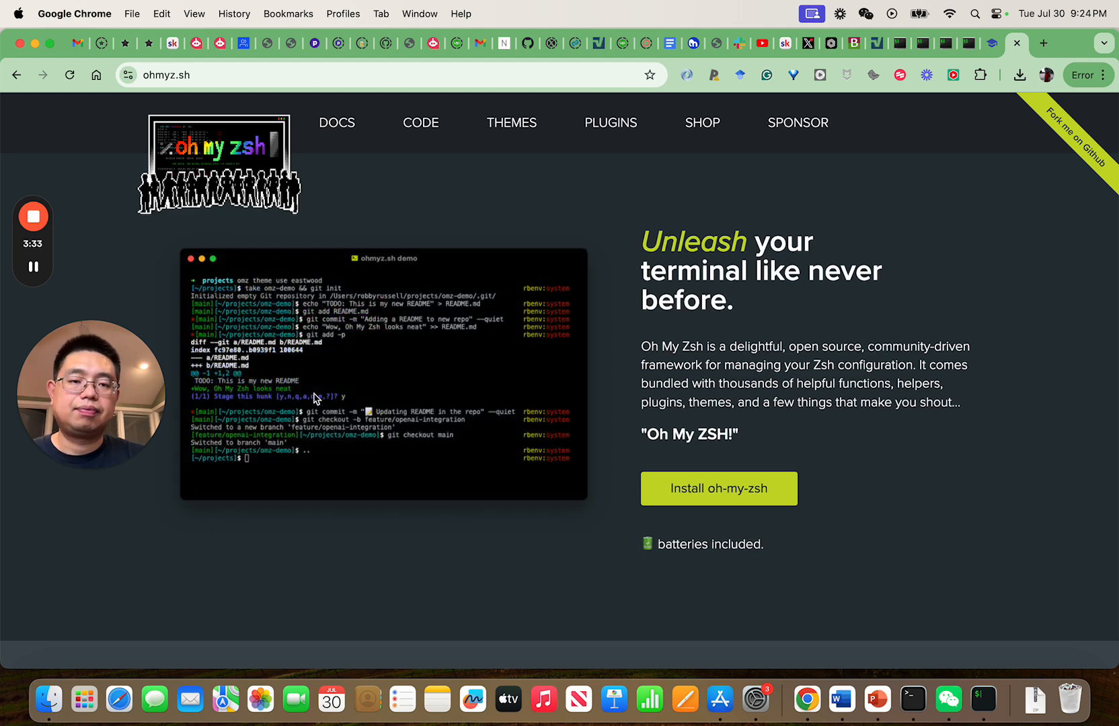
pyautogui.moveTo(424, 345)
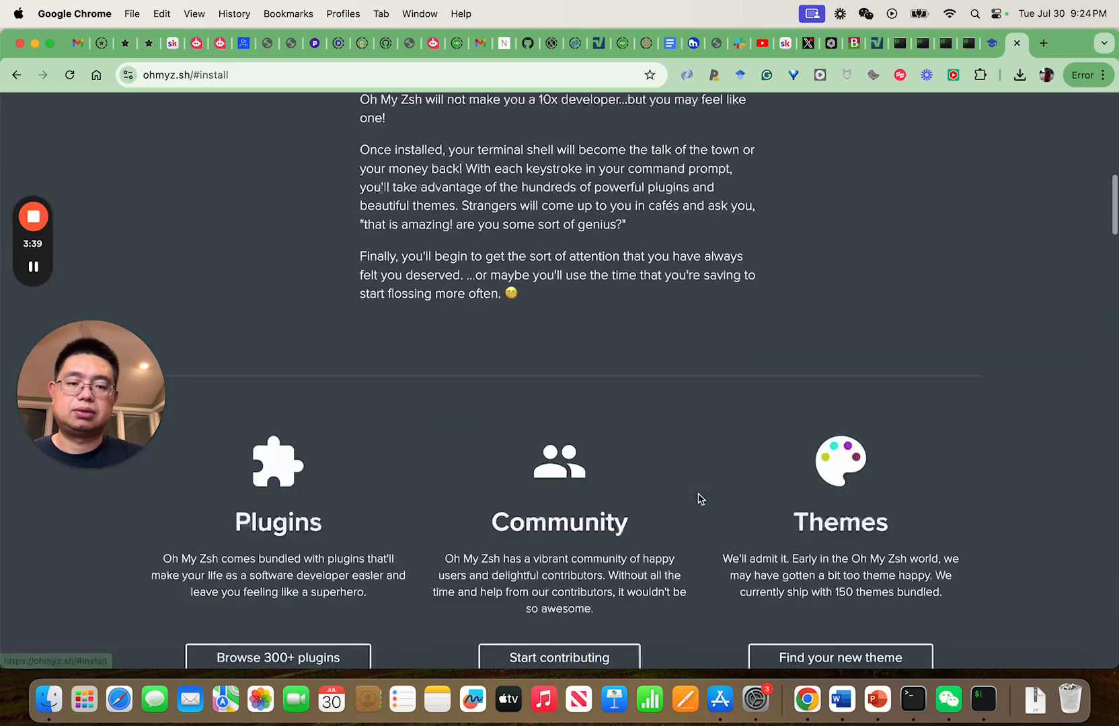
# Scroll to 'Install oh-my-zsh now' and select the whole curl install command.
pyautogui.scroll(-3)
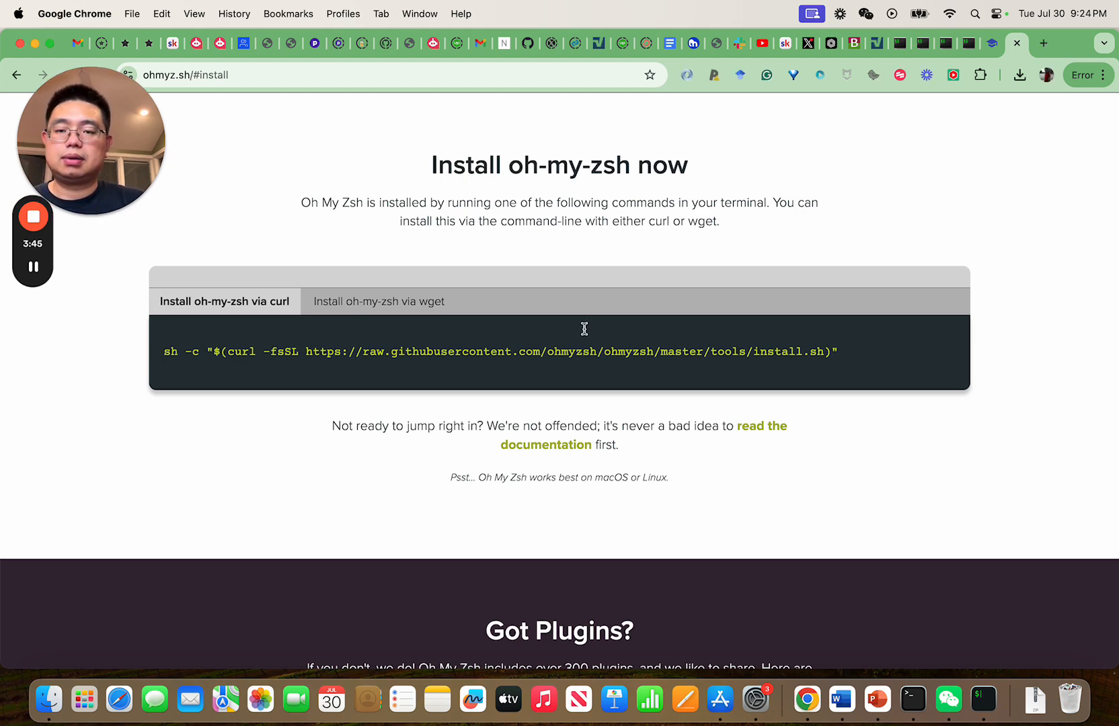
pyautogui.tripleClick(499, 352)
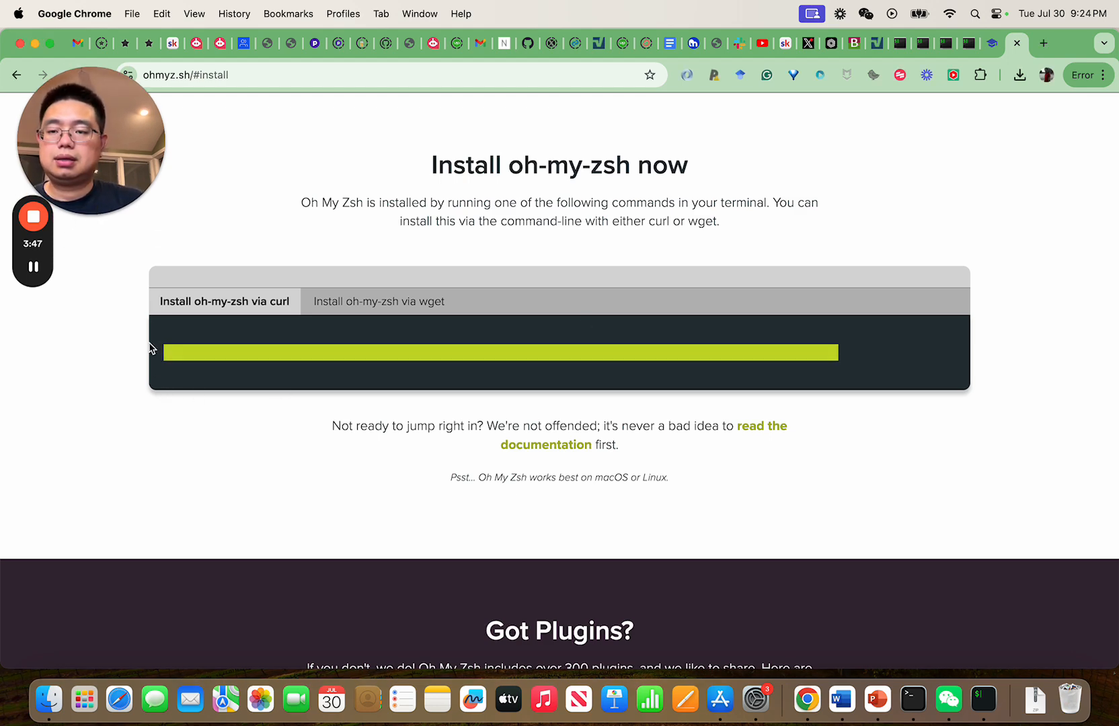
pyautogui.moveTo(984, 700)
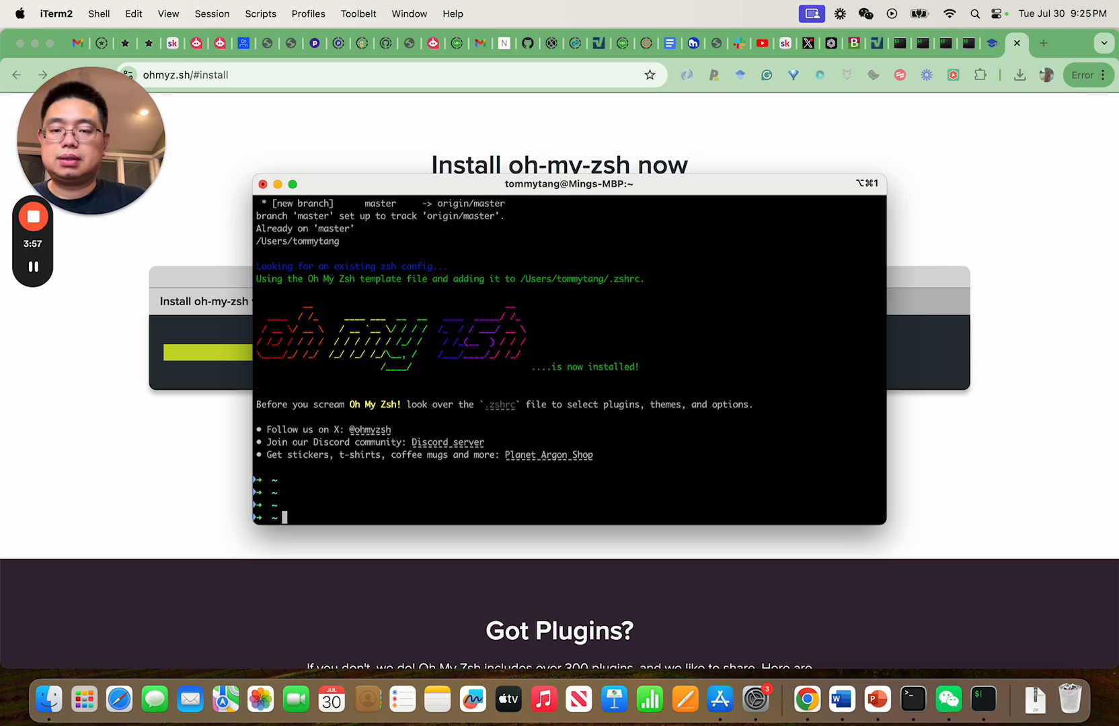
pyautogui.moveTo(313, 506)
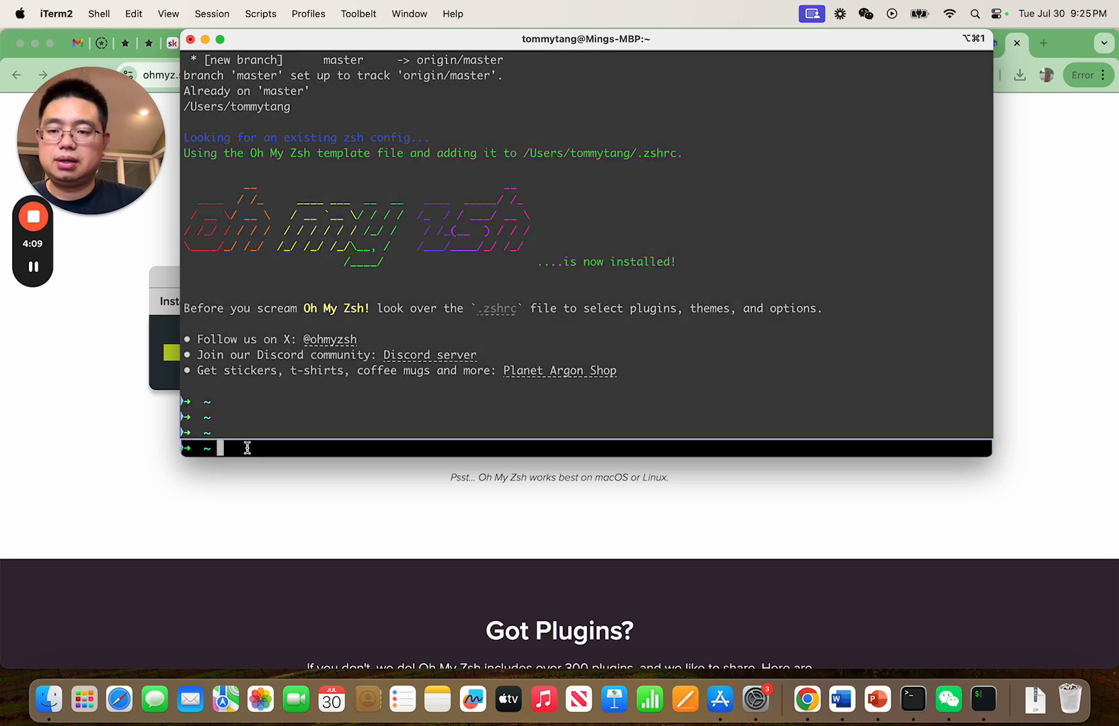
# Run ls, cd into githup_repo/ and practical_bioinformatics_with_R/, then highlight branch 'main'.
pyautogui.write('ls')
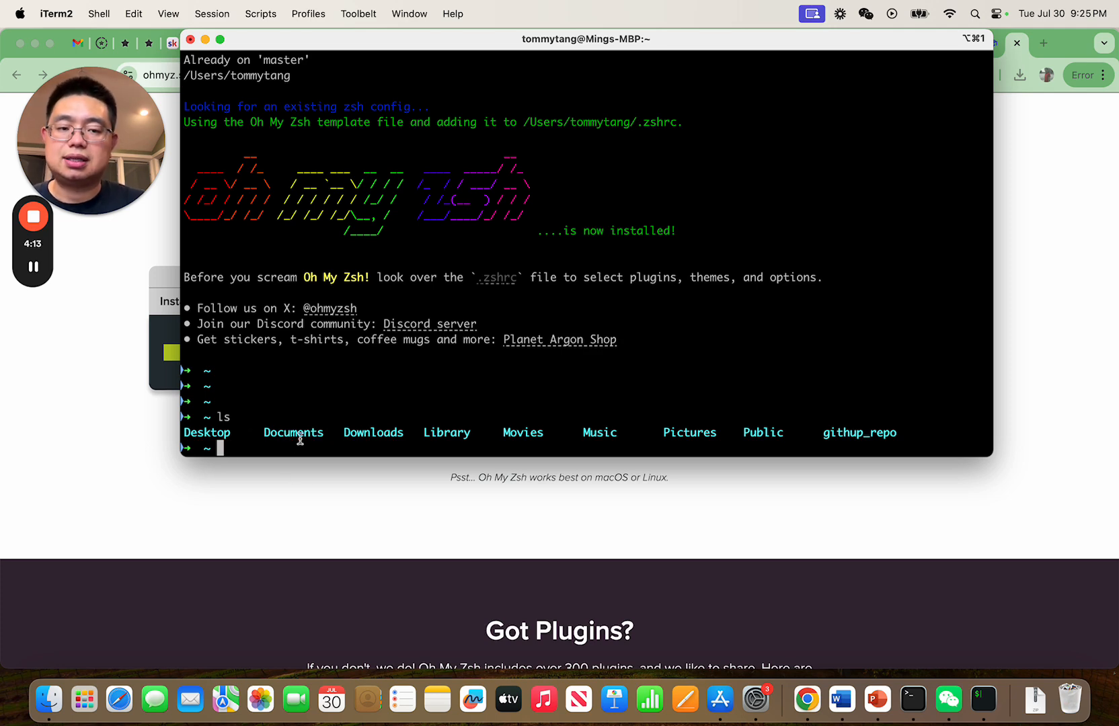
pyautogui.moveTo(247, 443)
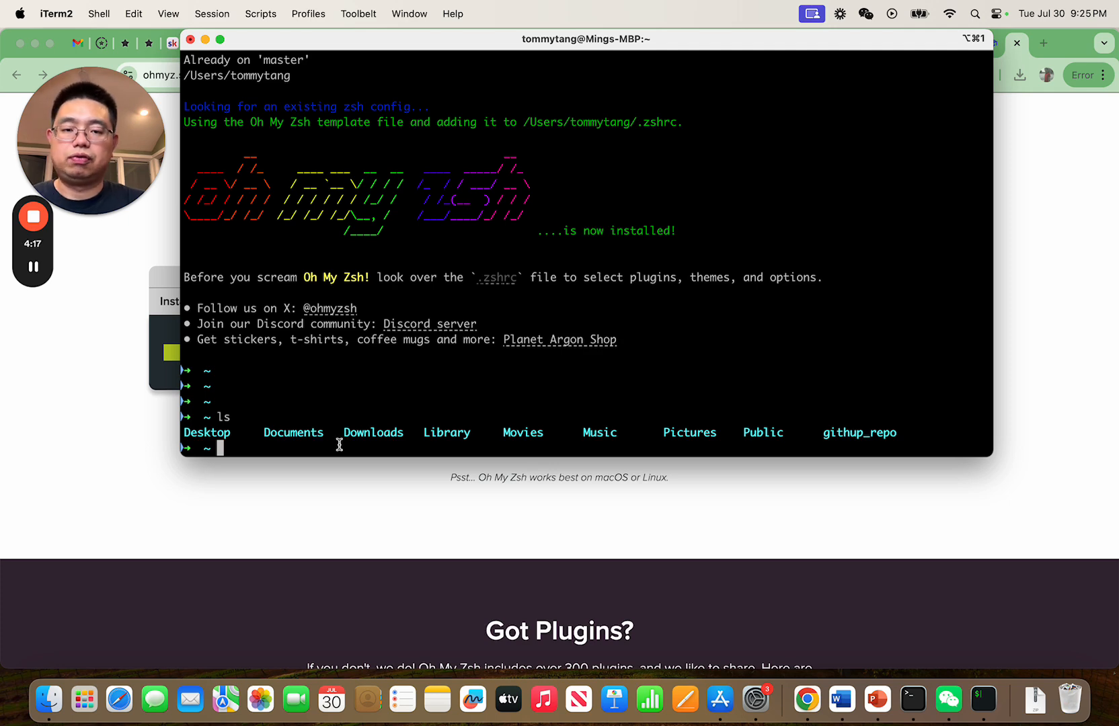
pyautogui.write('cd githup_repo/')
pyautogui.write('ls')
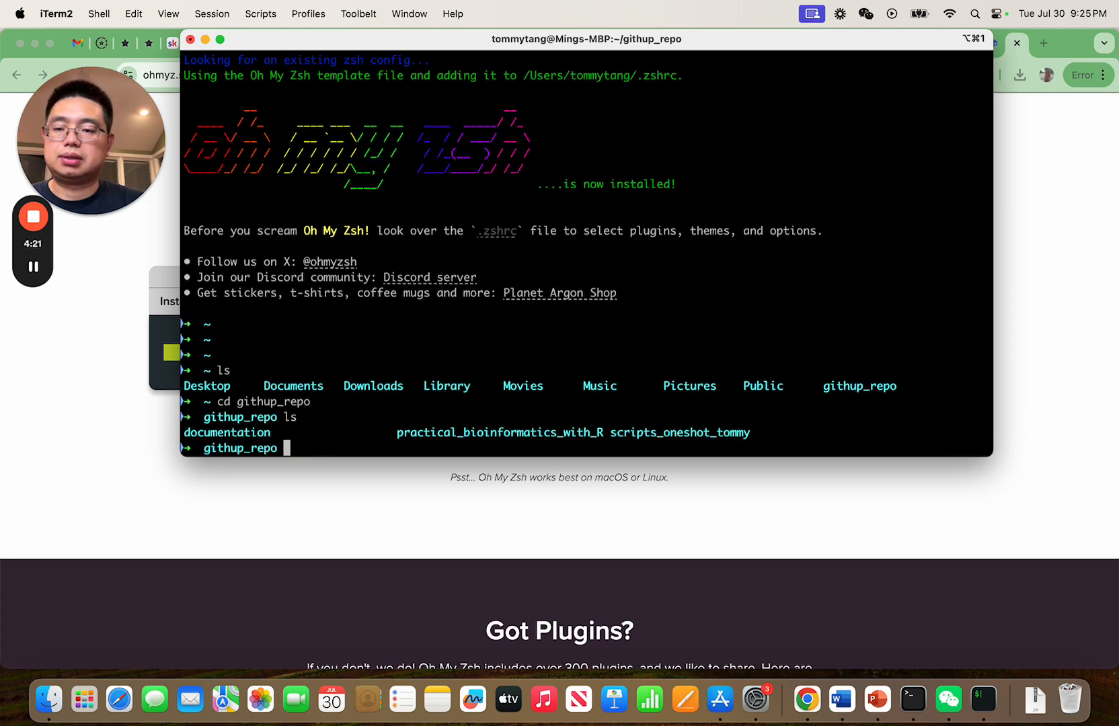
pyautogui.write('cd practical_bioinformatics_with_R/')
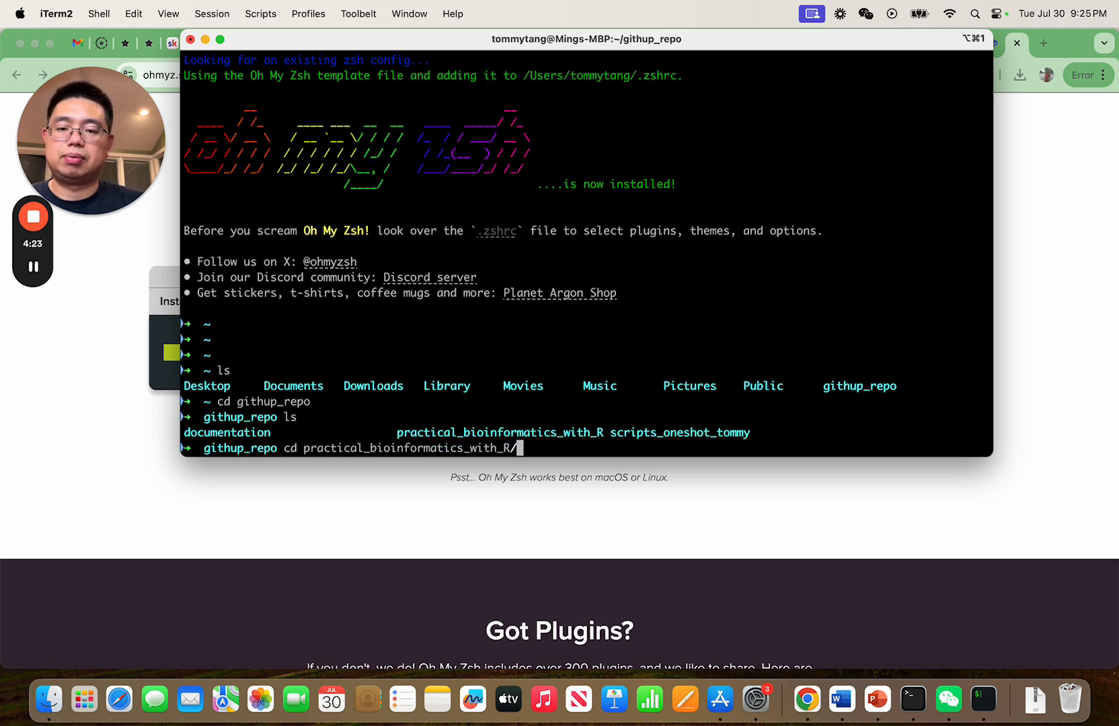
pyautogui.press('Enter')
pyautogui.write('ls')
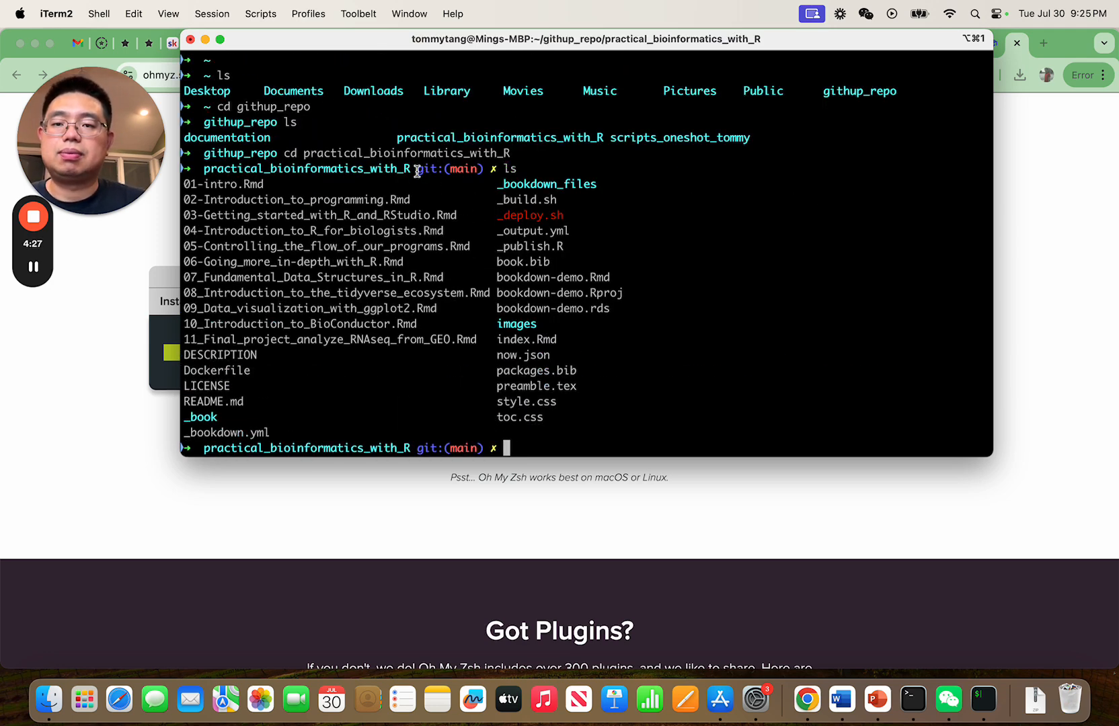
pyautogui.doubleClick(456, 169)
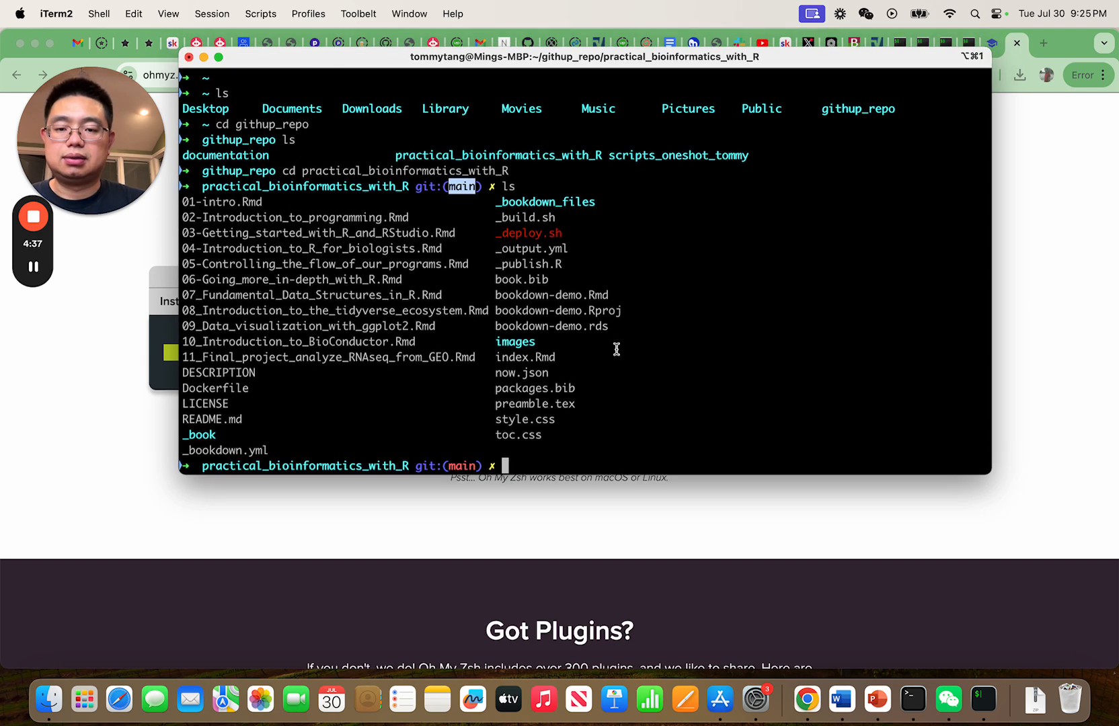
# Go up with cd .. to github_repo and list its three subfolders with ls.
pyautogui.write('cd ..')
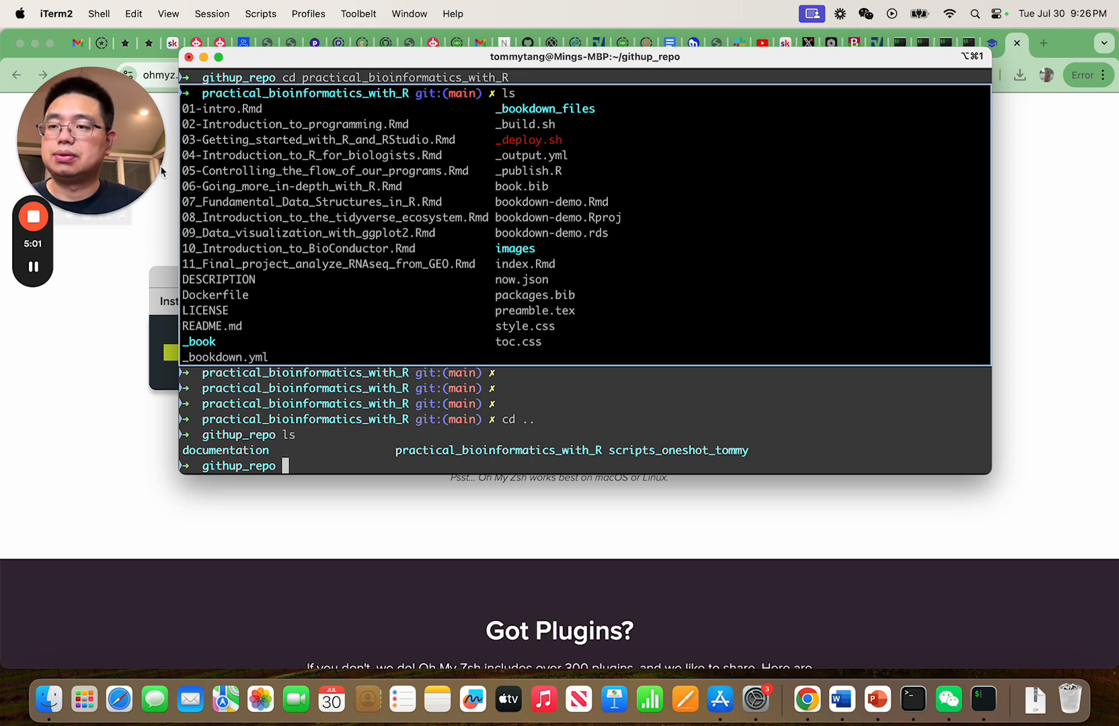
pyautogui.moveTo(31, 219)
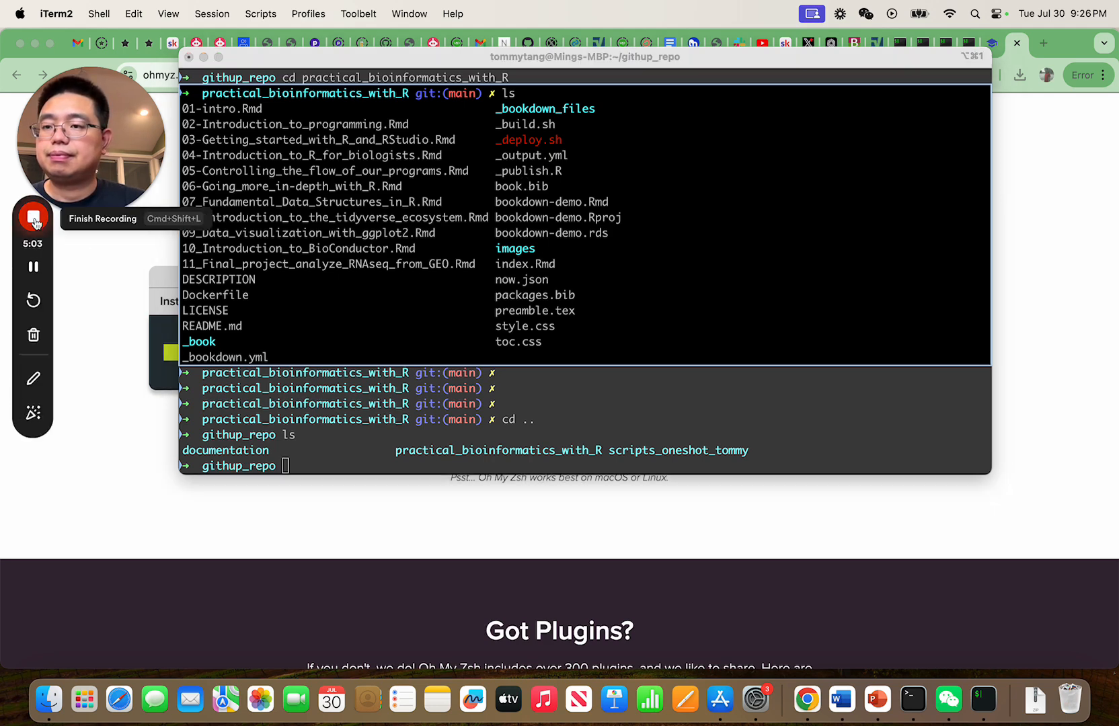